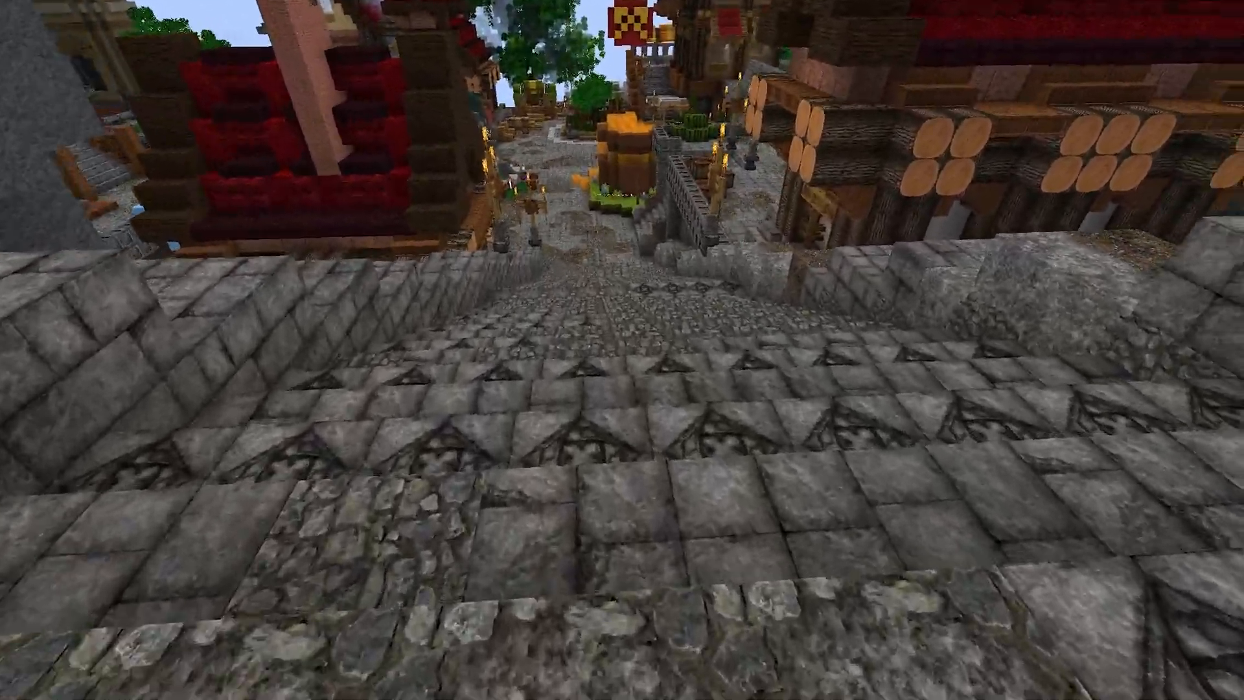
mouse_move(623, 350)
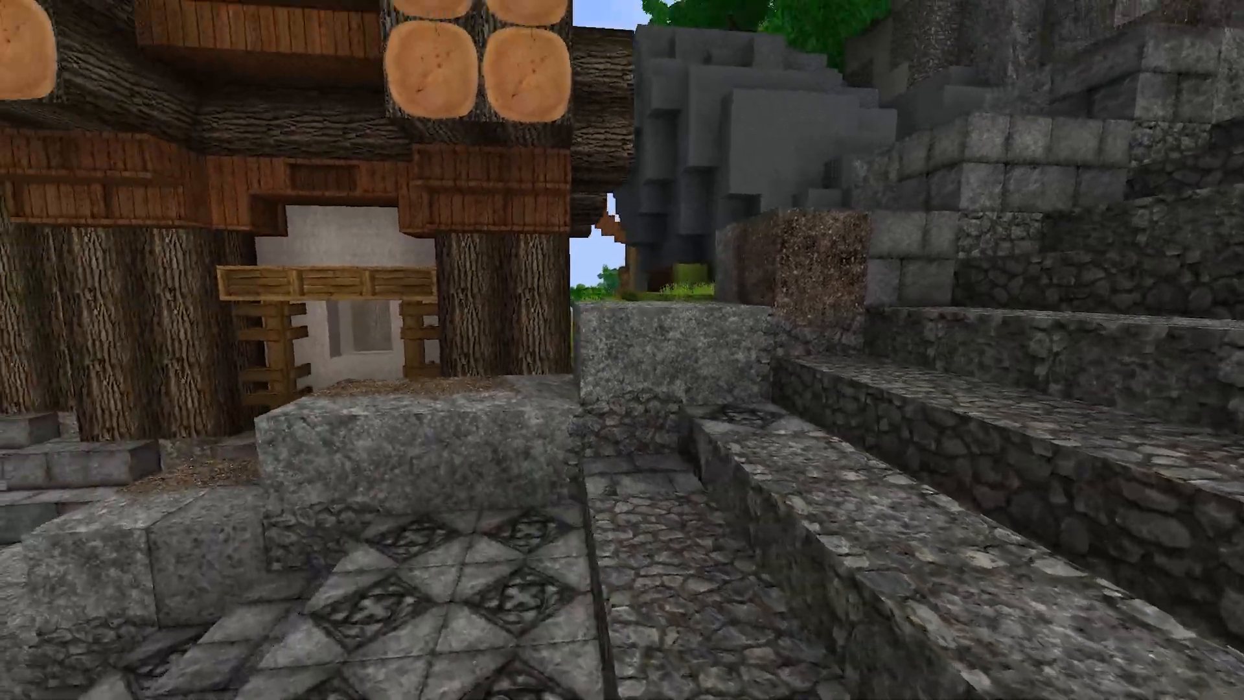
mouse_move(622, 350)
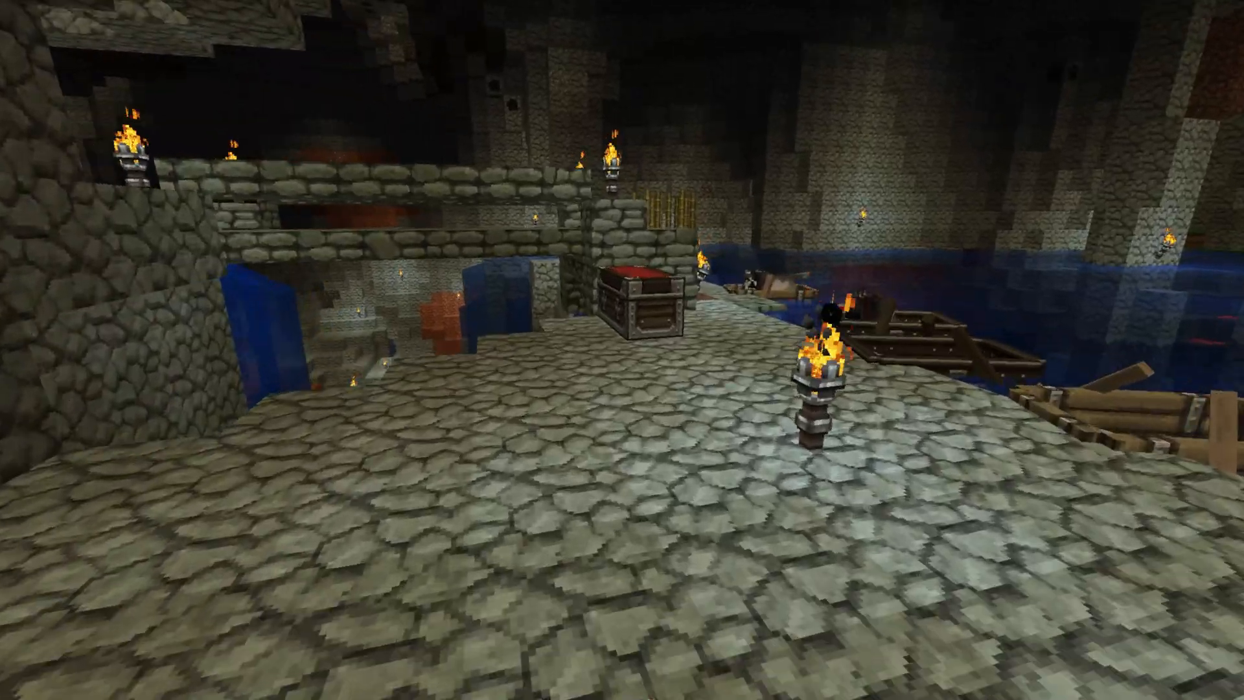
mouse_move(623, 350)
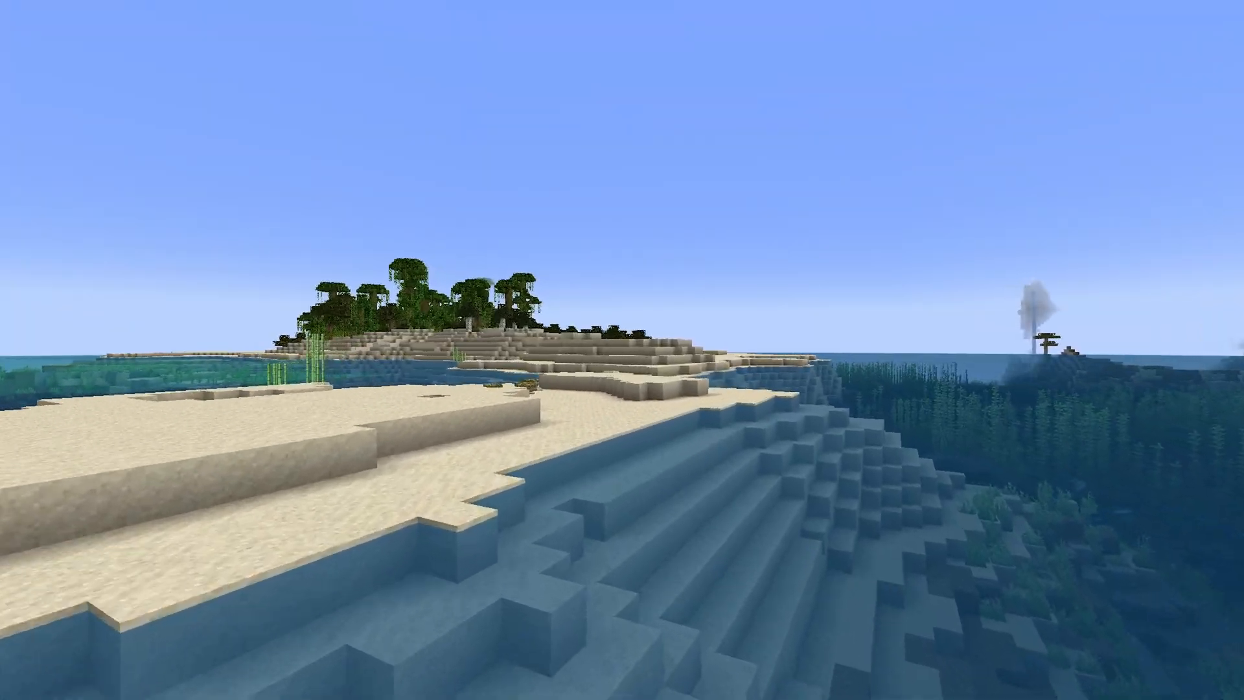
Scroll through the resource pack install guide in the browser.
key(alt+tab)
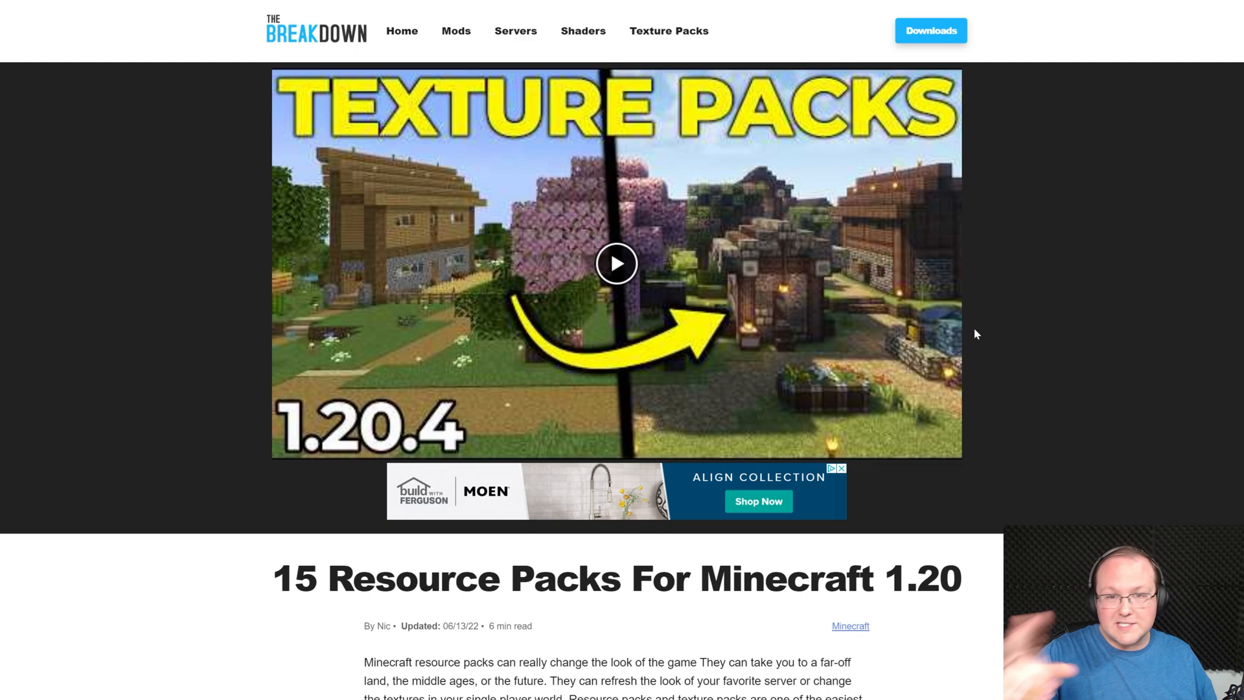
scroll(down, 3)
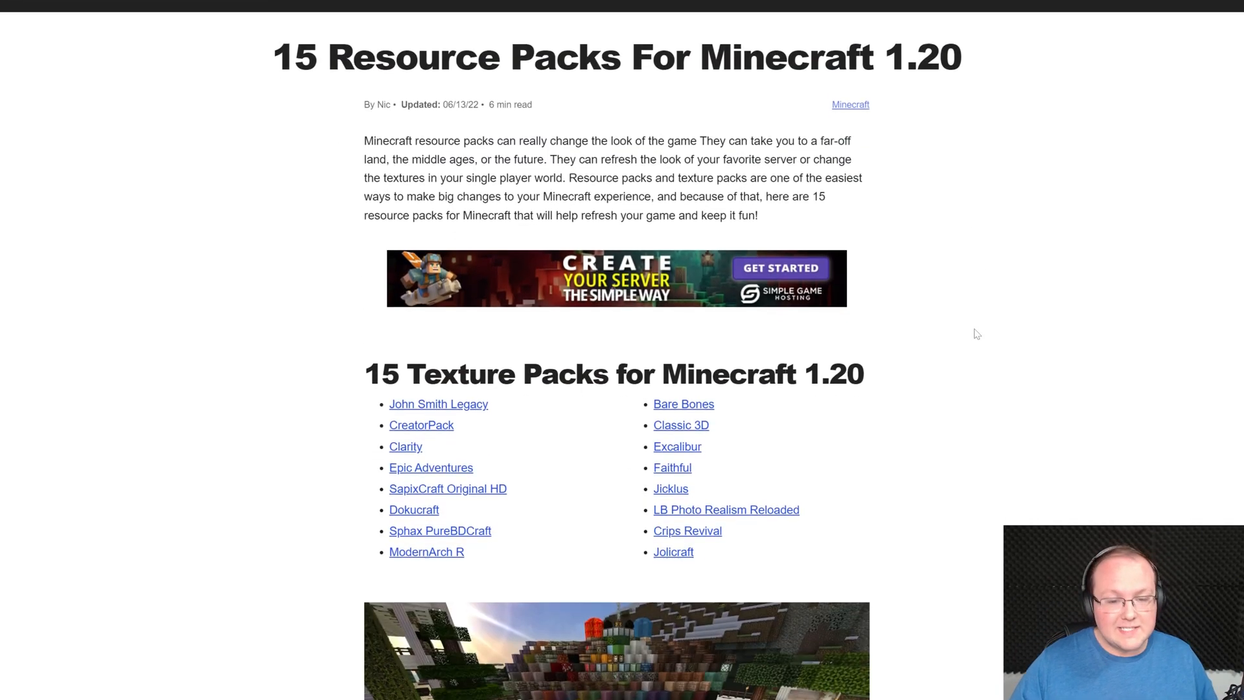
scroll(down, 3)
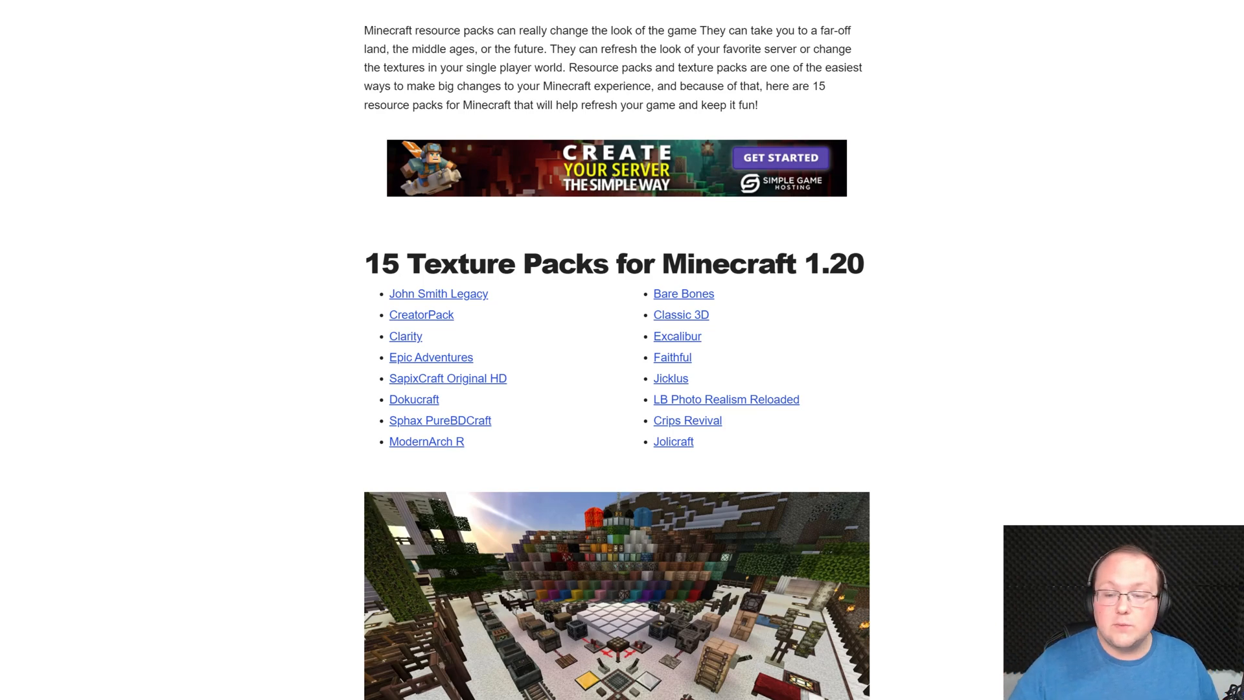
scroll(down, 3)
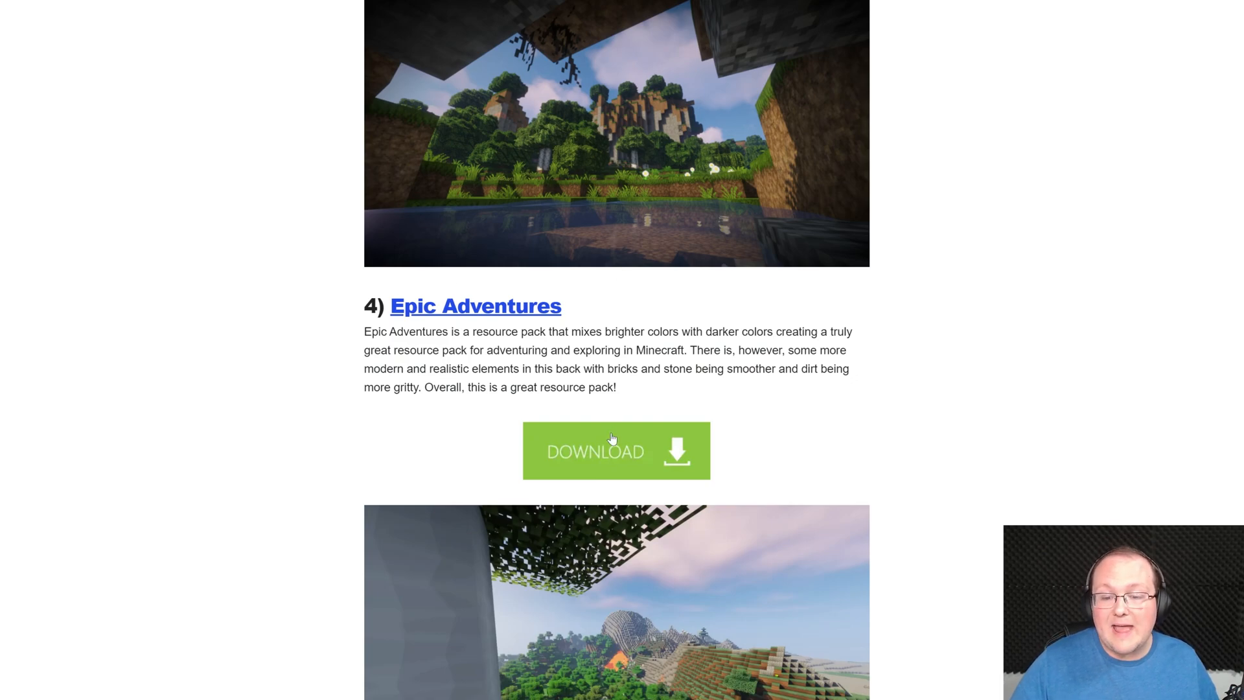
scroll(down, 3)
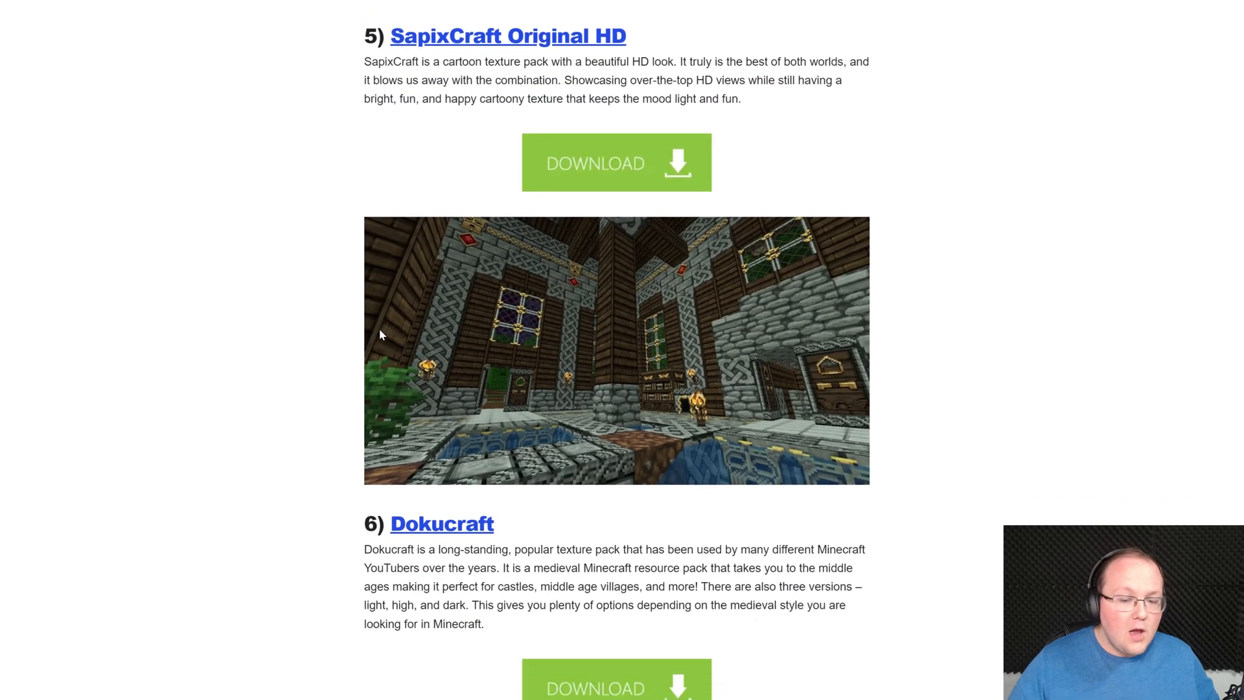
scroll(down, 3)
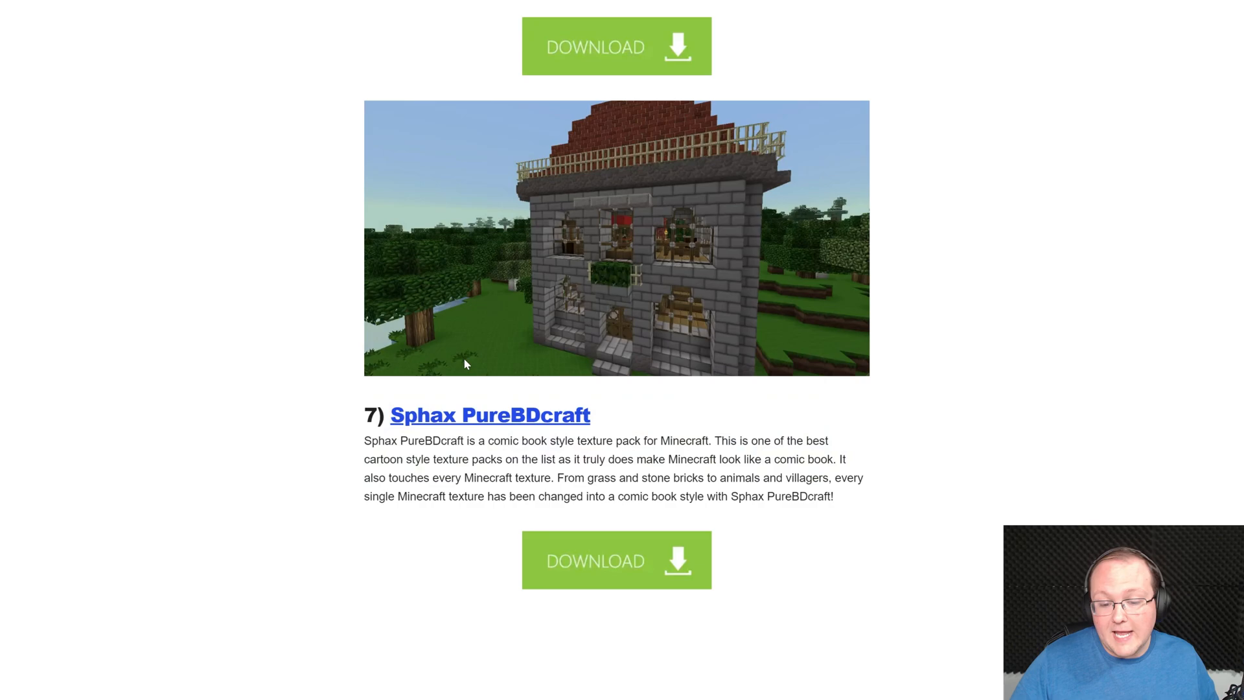
scroll(down, 3)
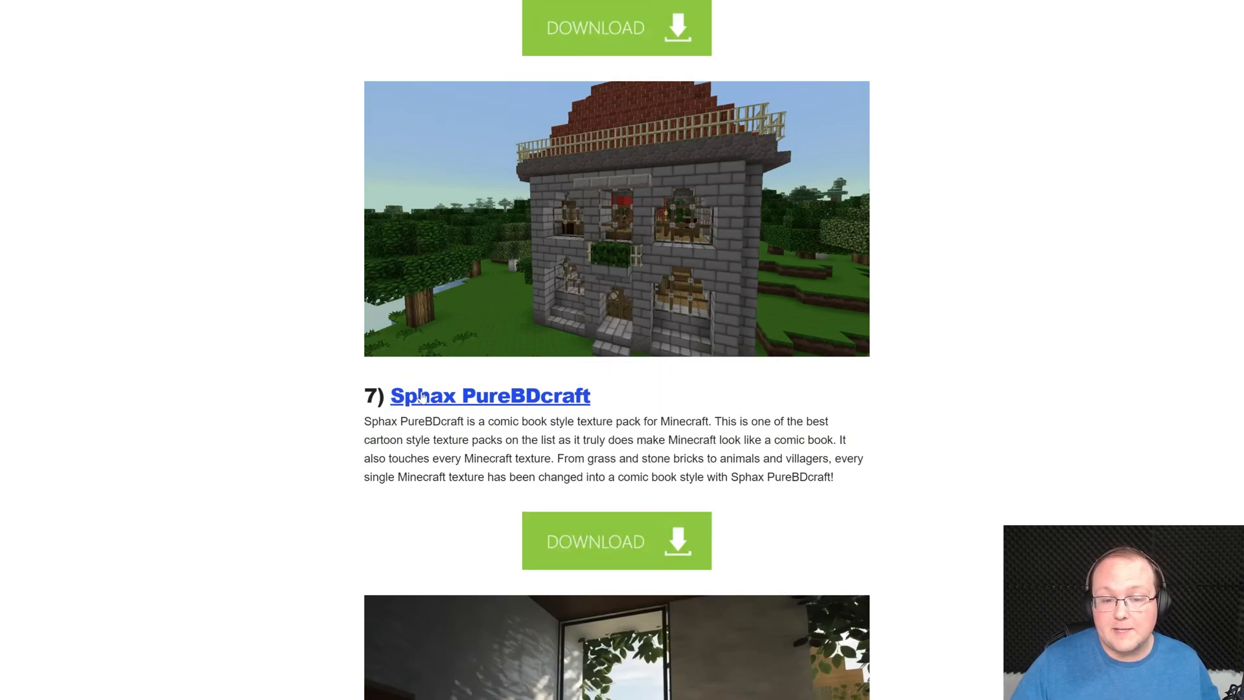
scroll(up, 3)
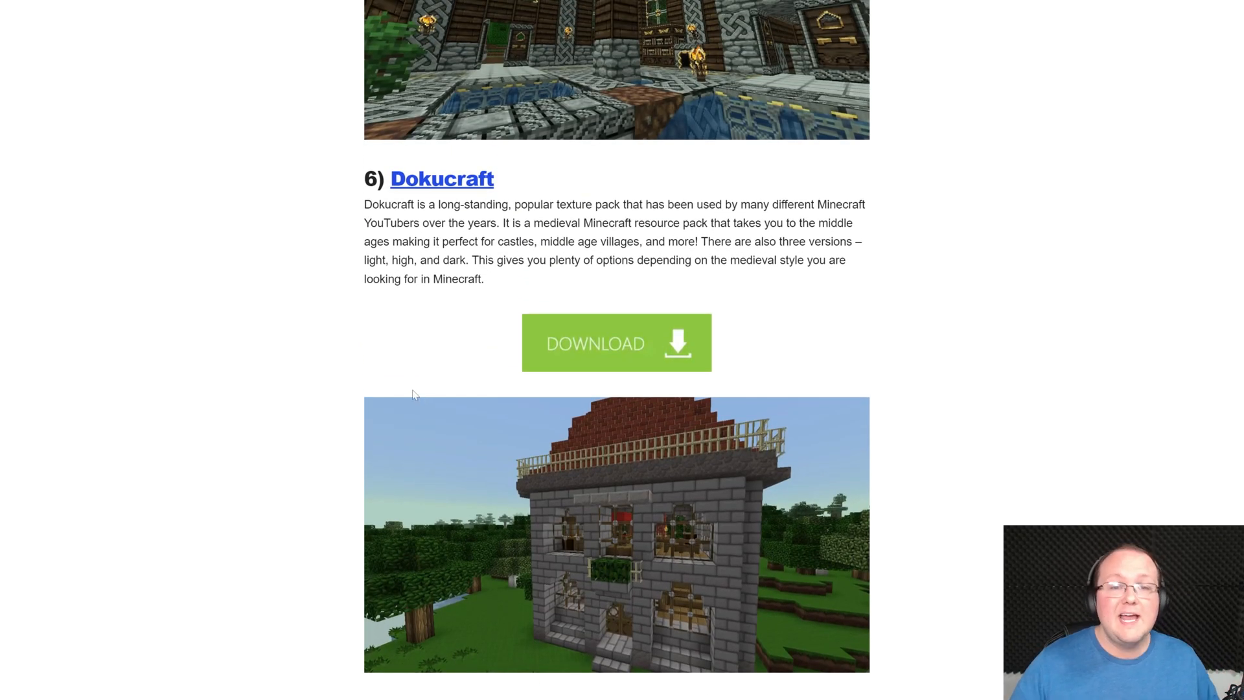
mouse_move(251, 122)
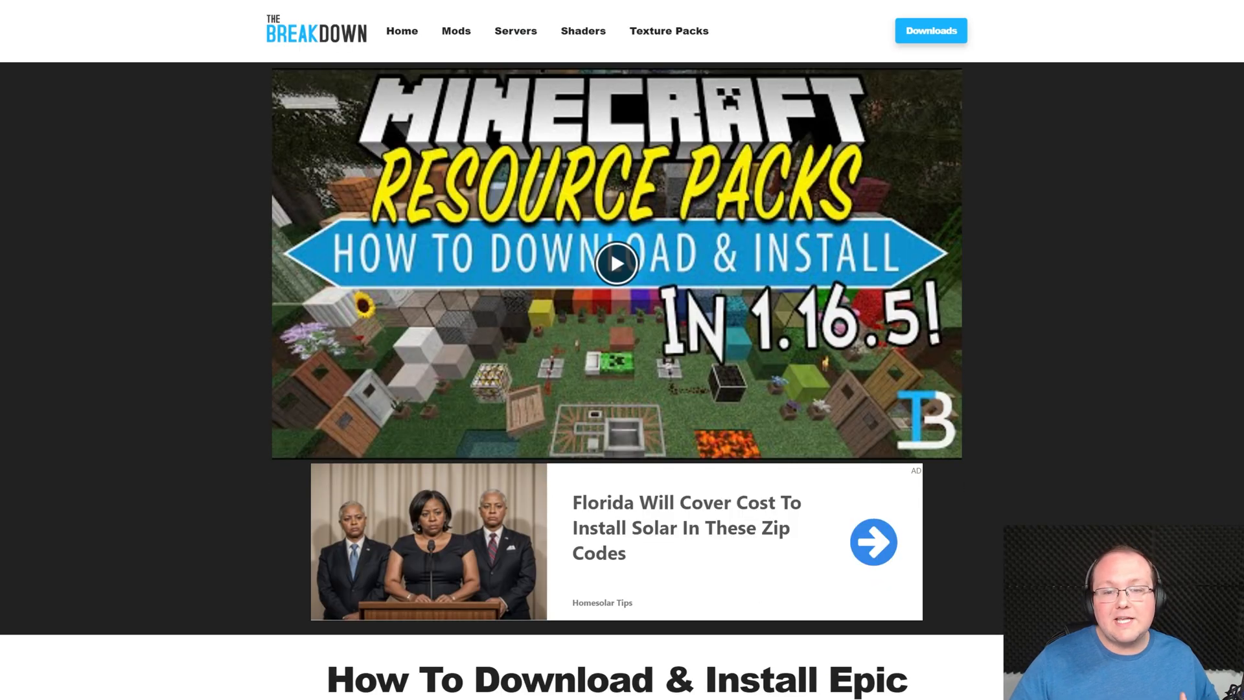
Skim the remaining guide tabs and return to the dokucraft.co.uk site.
scroll(down, 3)
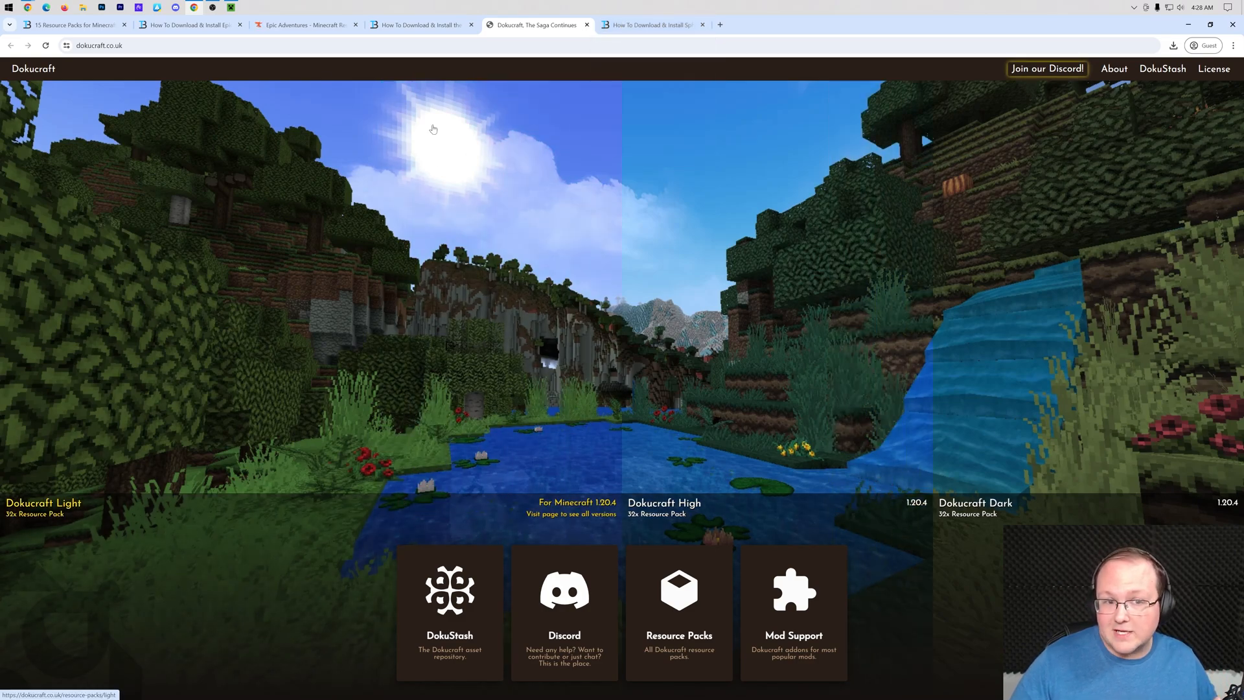
click(304, 24)
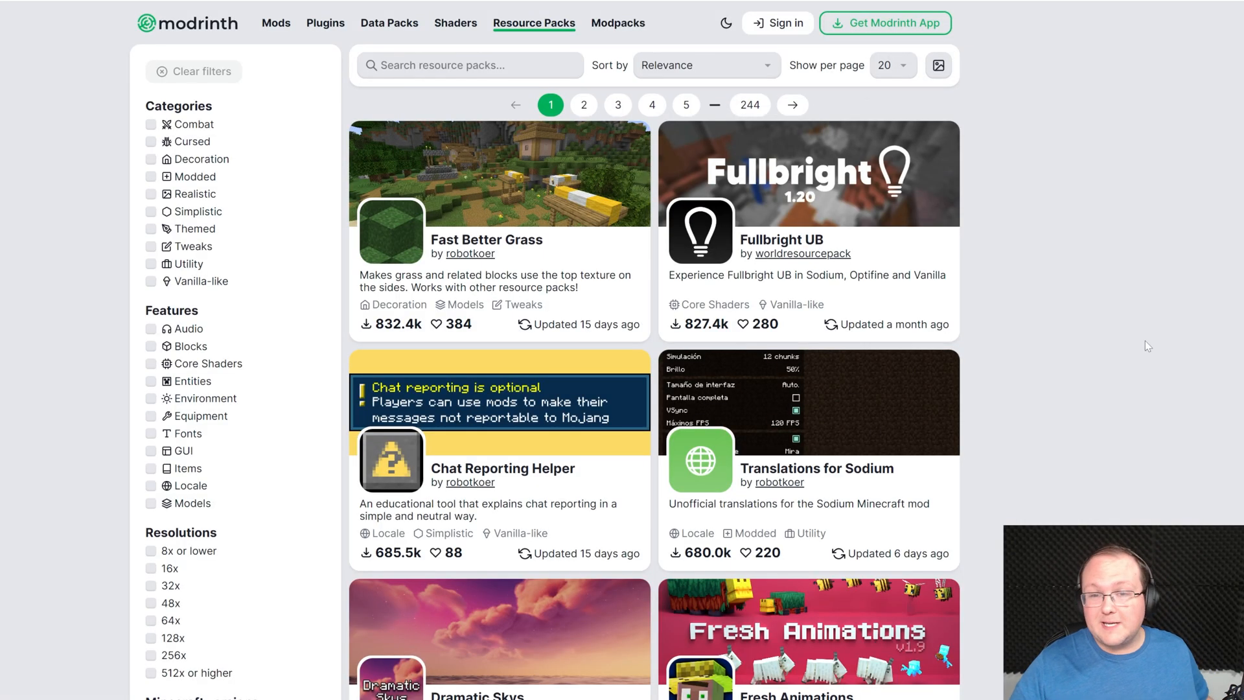
mouse_move(785, 201)
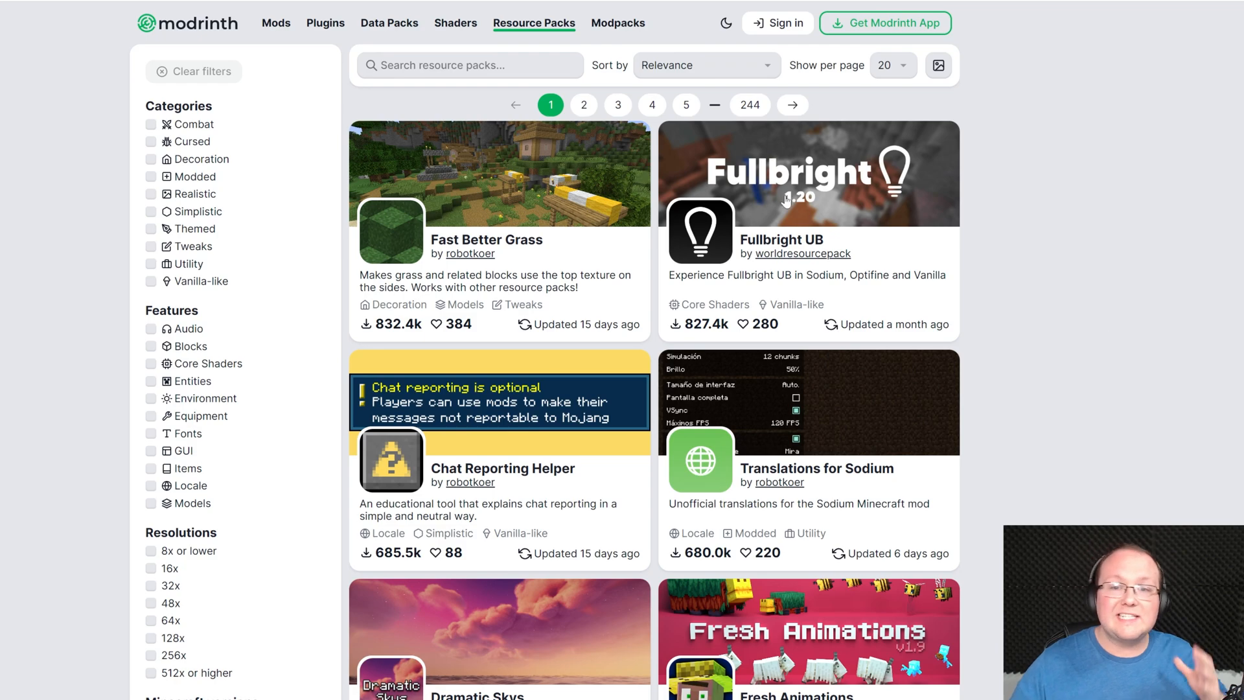
mouse_move(373, 41)
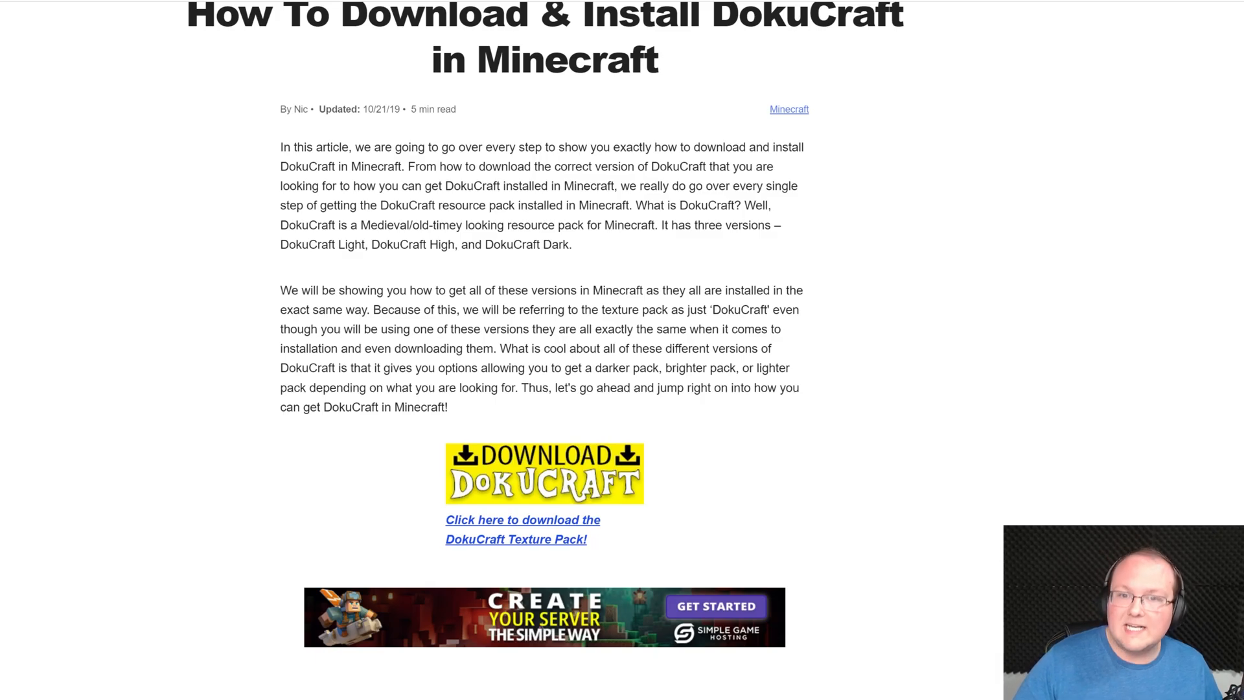
click(544, 474)
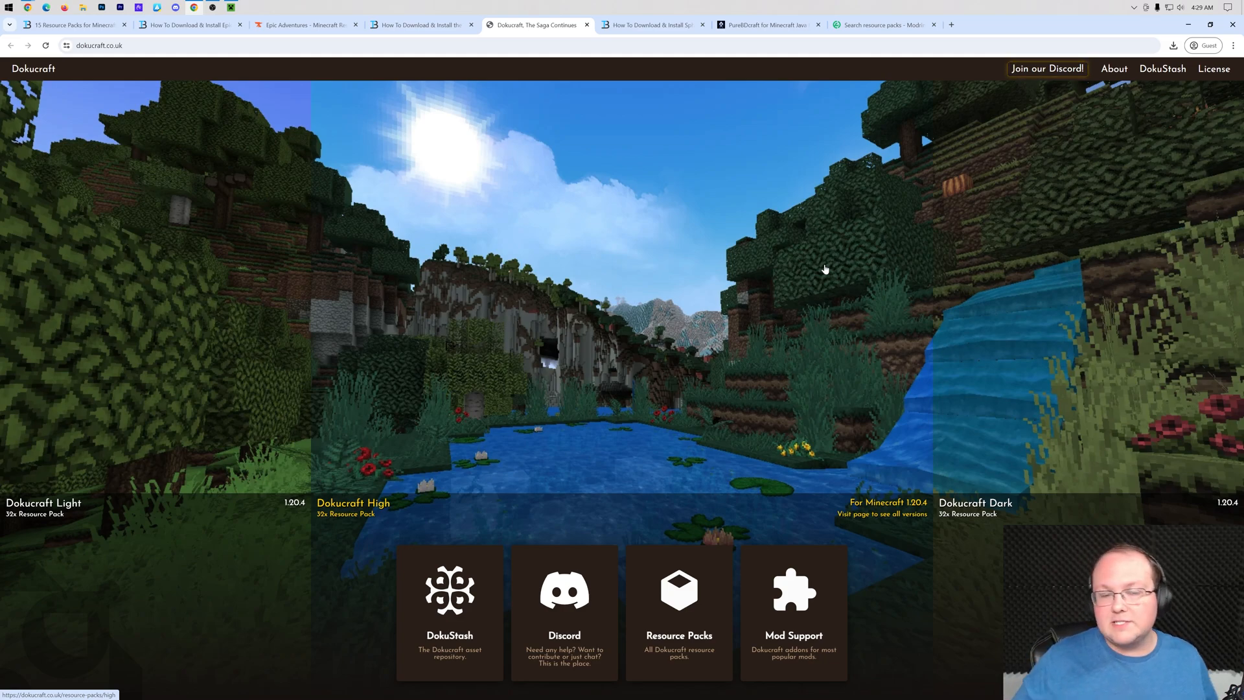
mouse_move(813, 190)
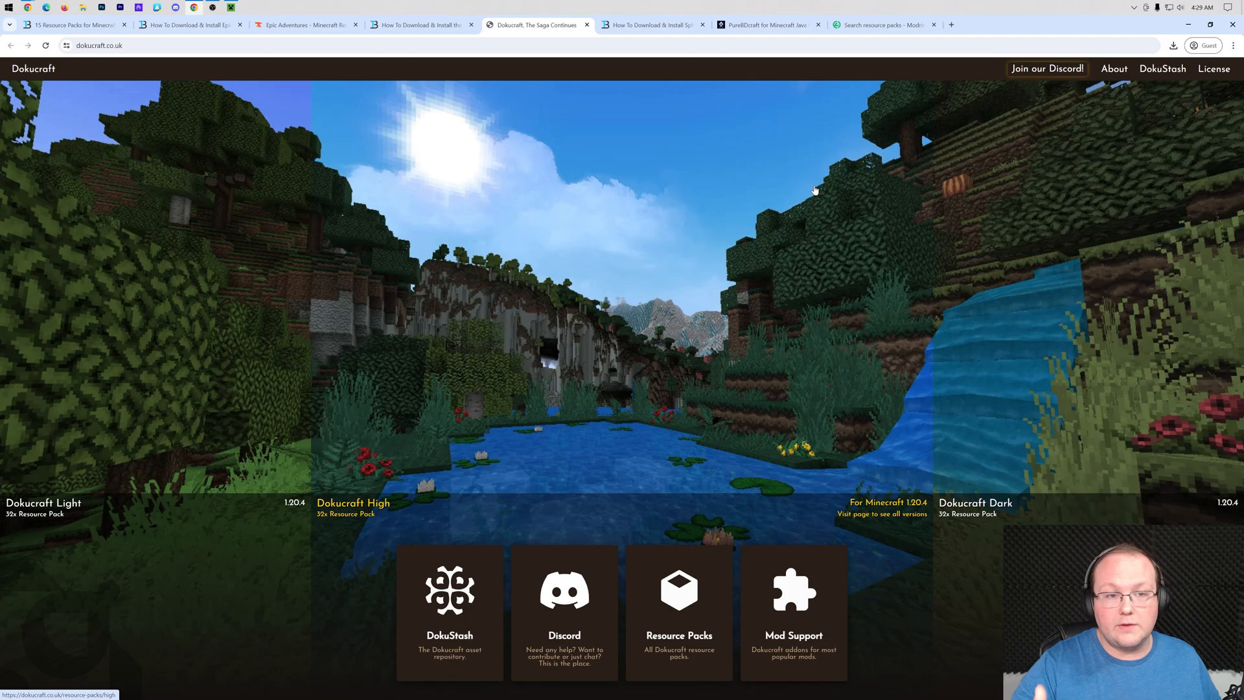
Download the newest Epic Adventures zip (Nov 6, 2023) from its CurseForge files list.
click(305, 25)
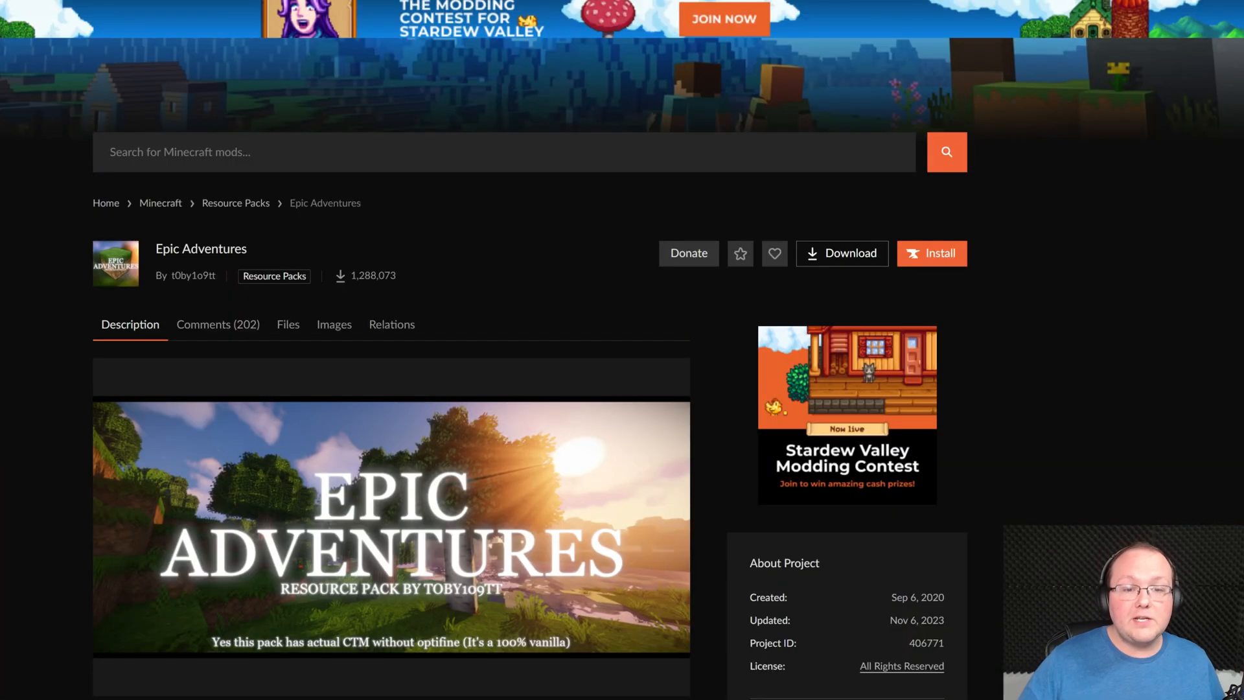
click(287, 324)
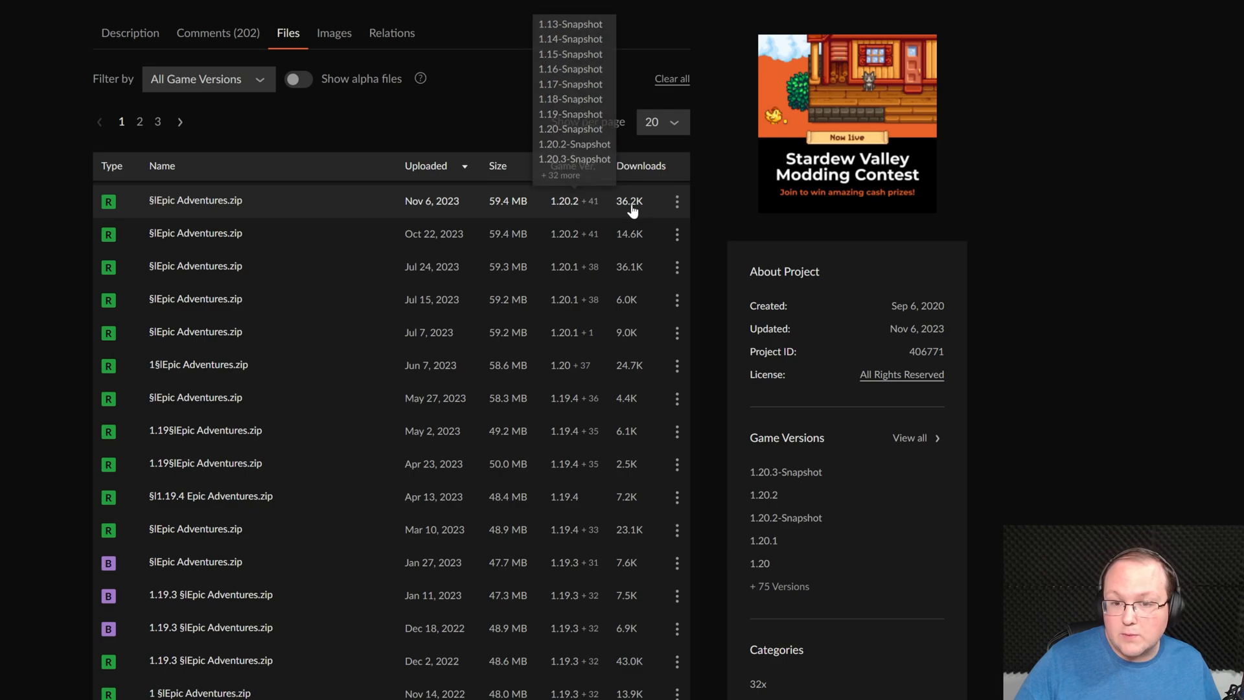
click(676, 201)
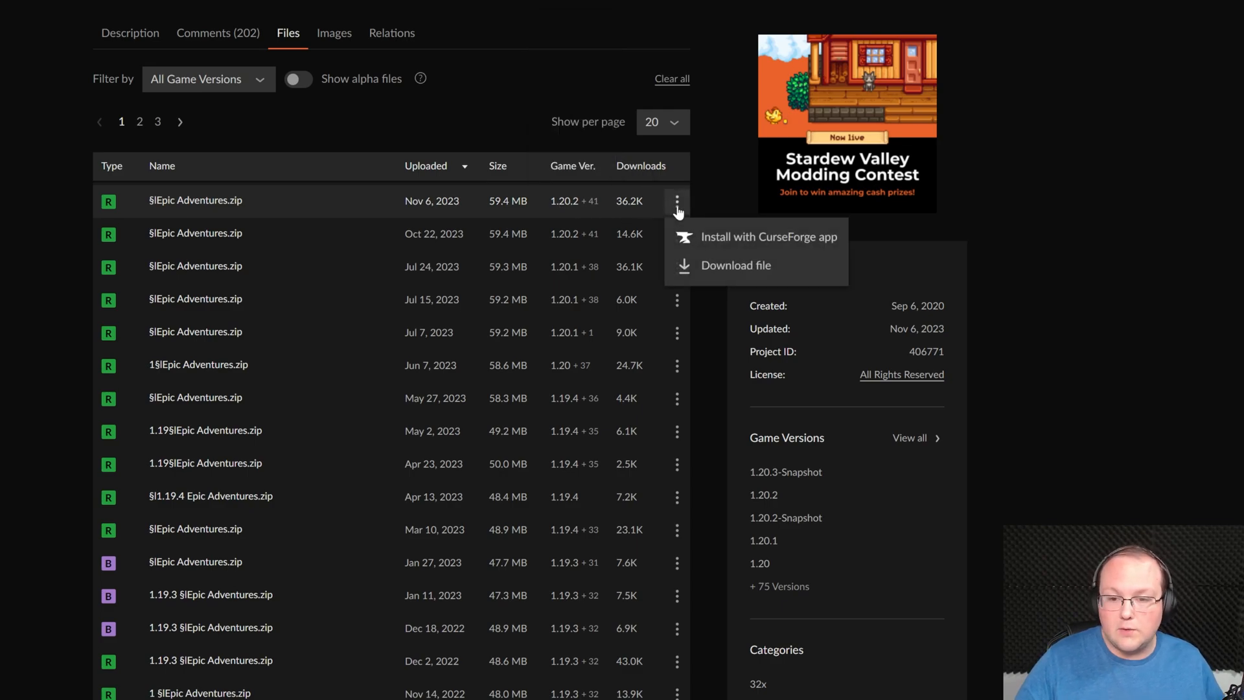
click(736, 265)
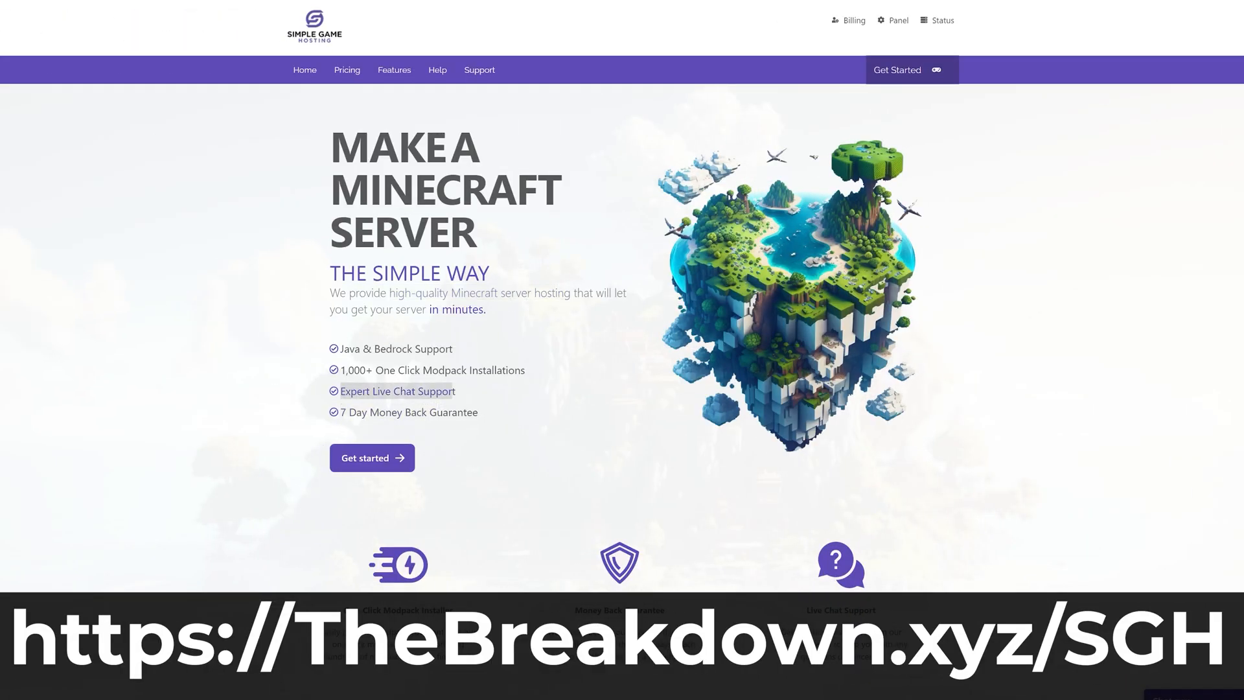
scroll(down, 3)
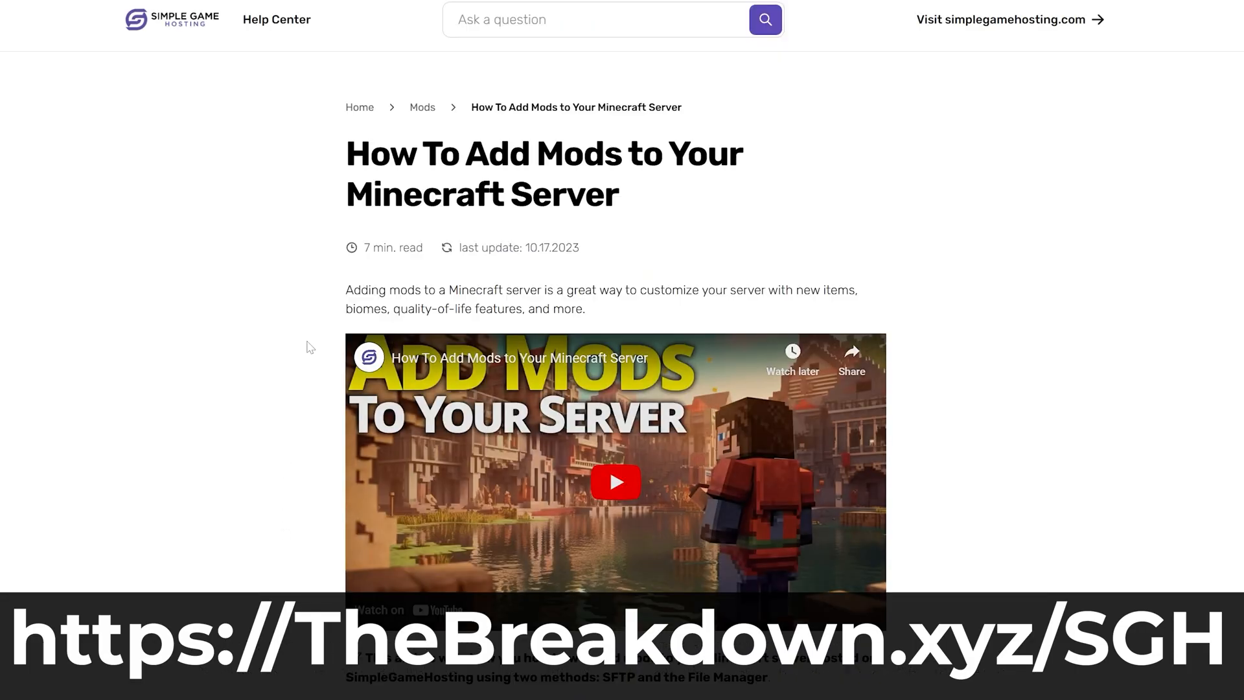
scroll(down, 3)
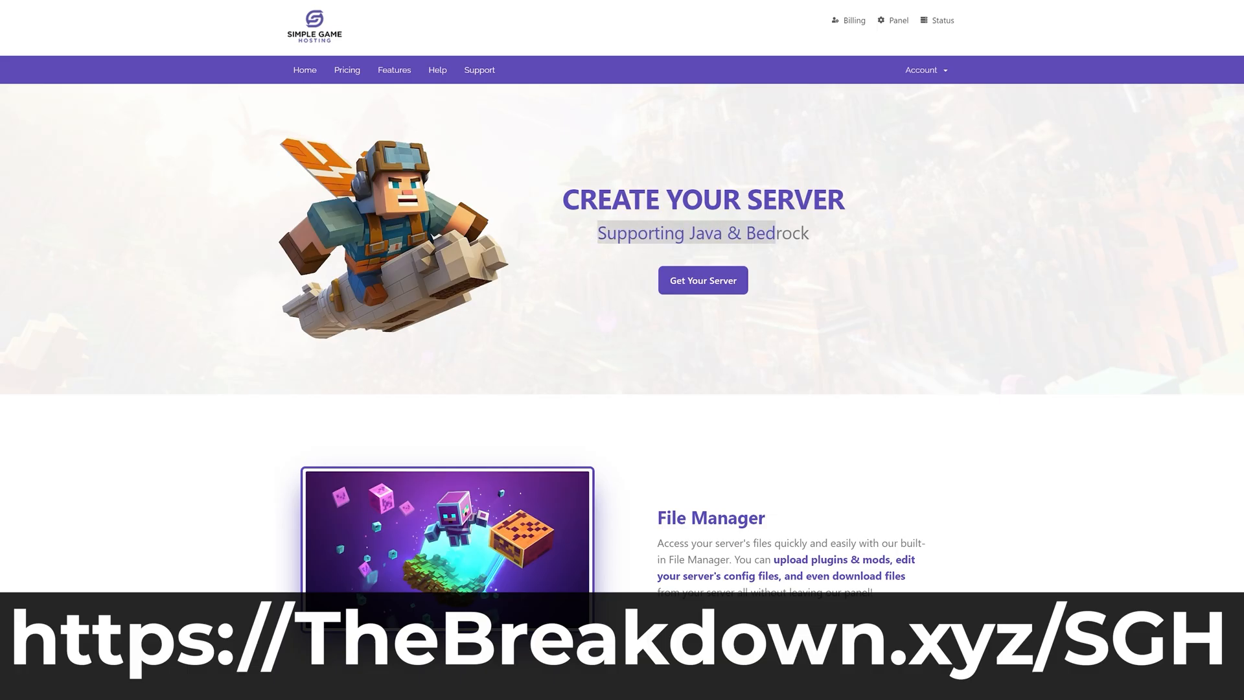
scroll(down, 3)
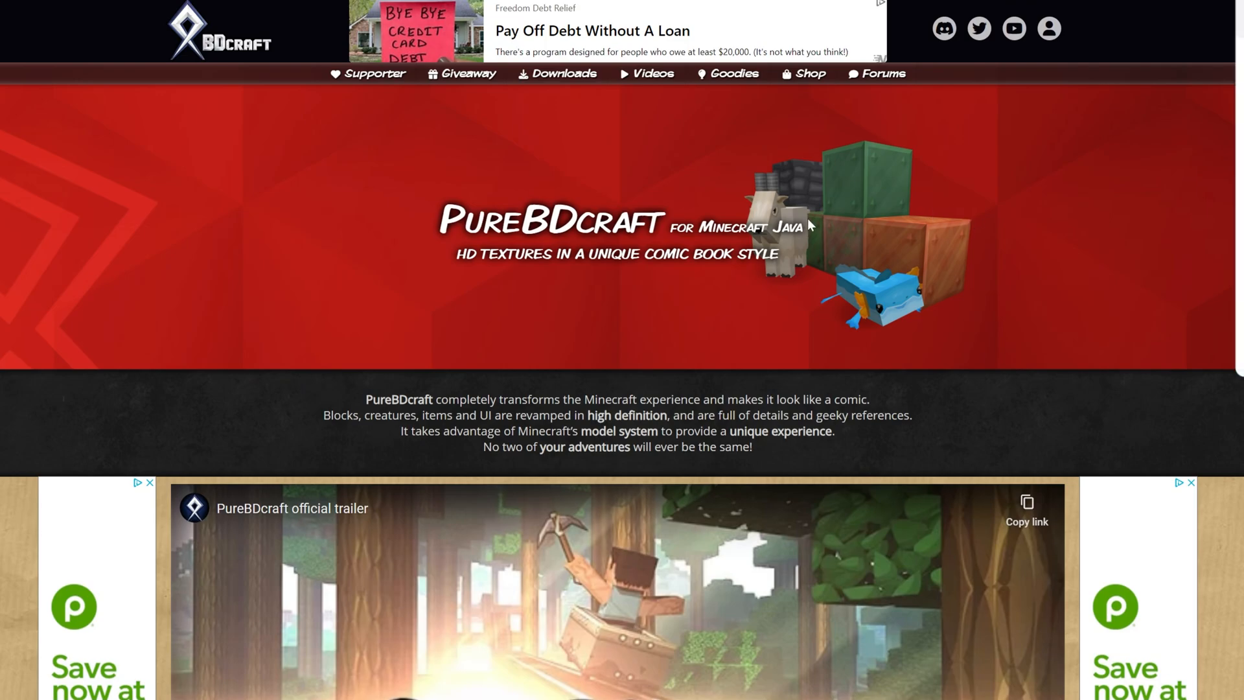
Download the 32x PureBDcraft pack for MC 1.19, accepting its terms of use.
click(563, 74)
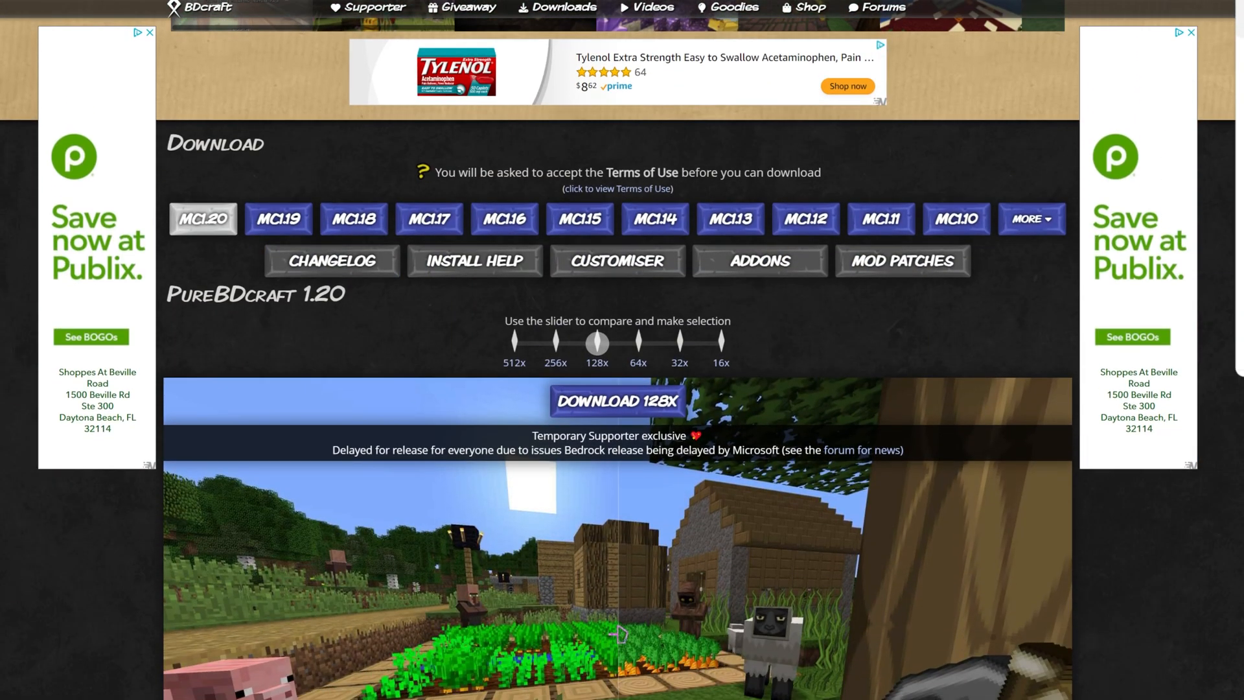
mouse_move(596, 343)
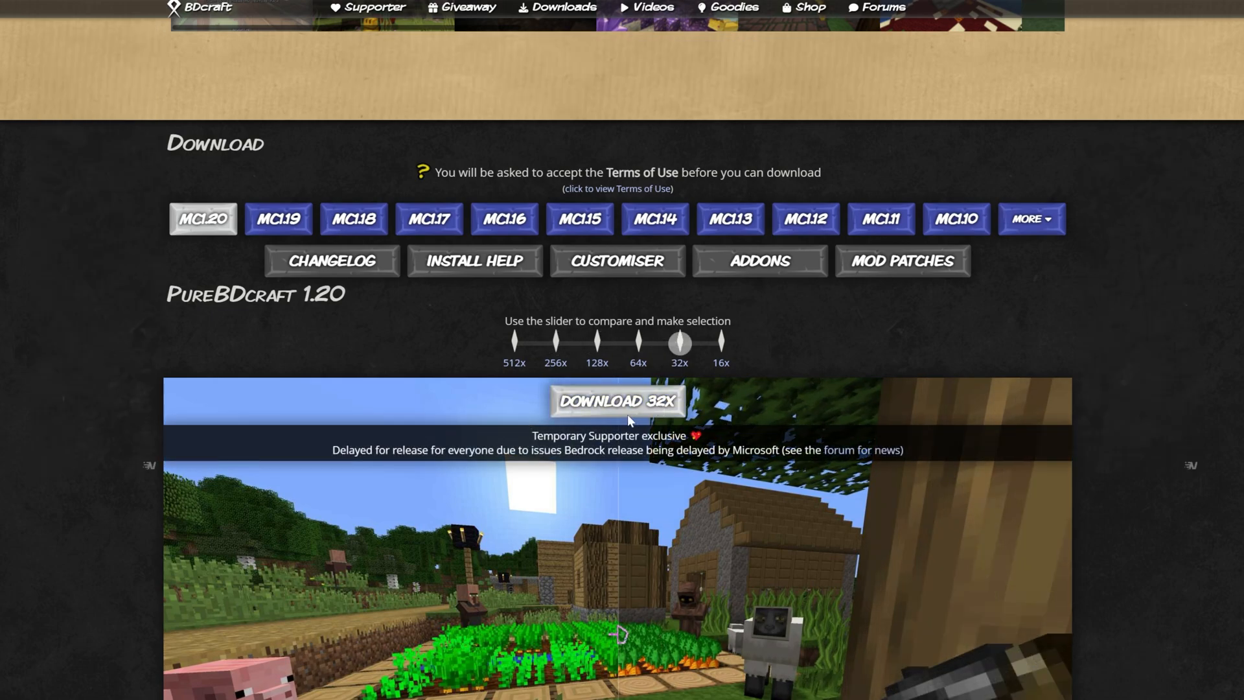
click(278, 218)
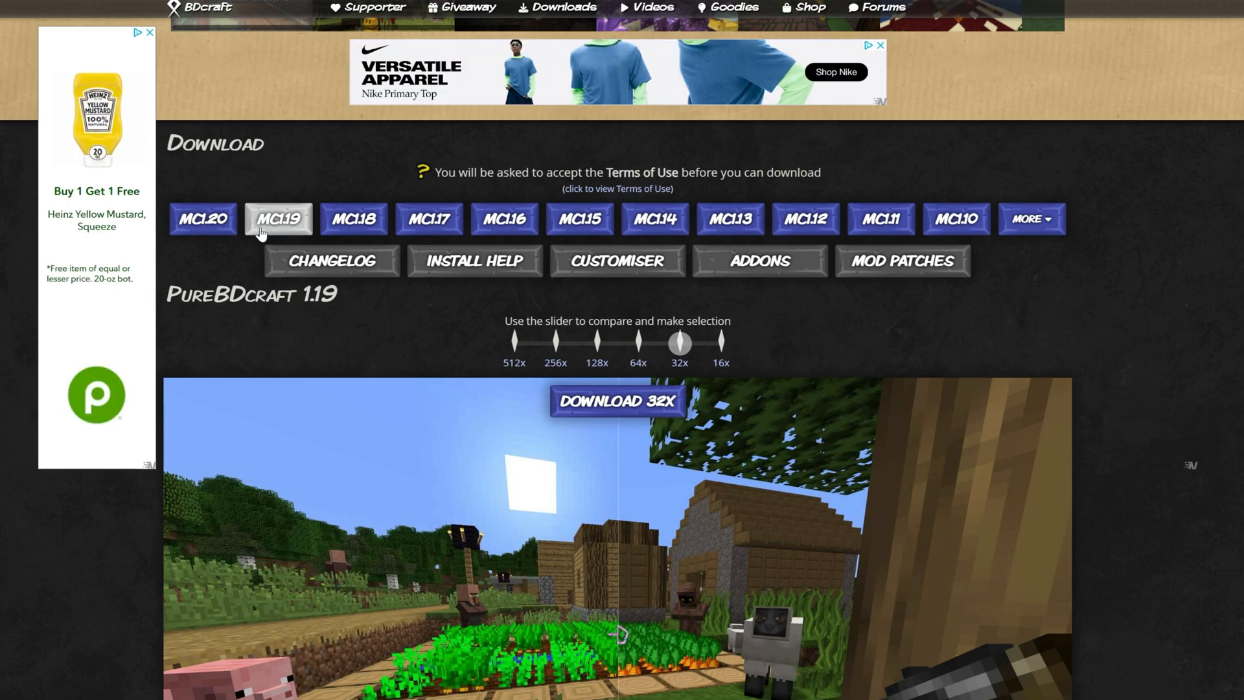
click(615, 400)
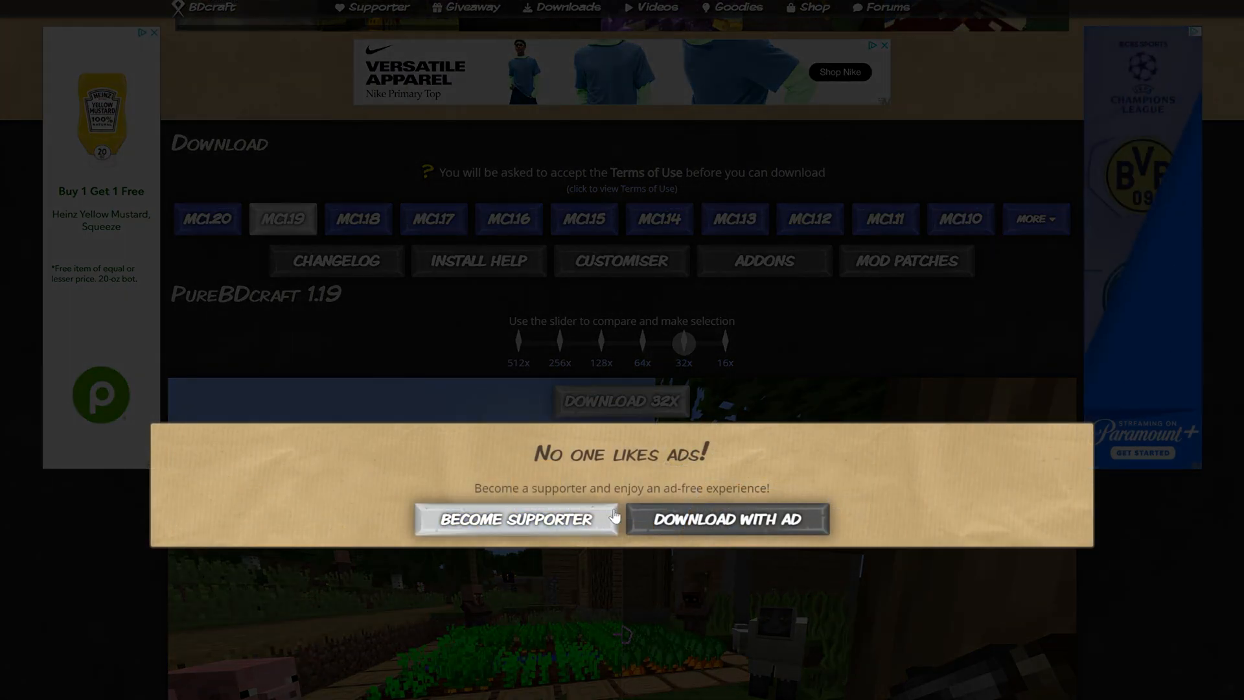
click(725, 520)
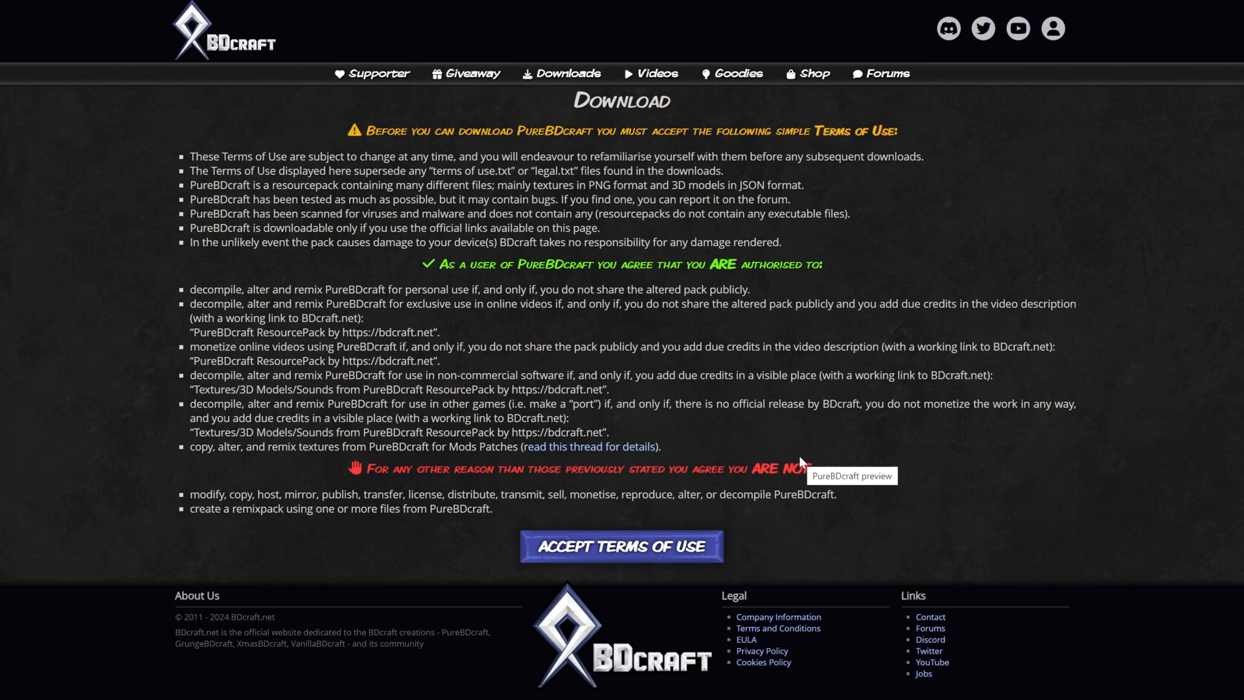
click(622, 546)
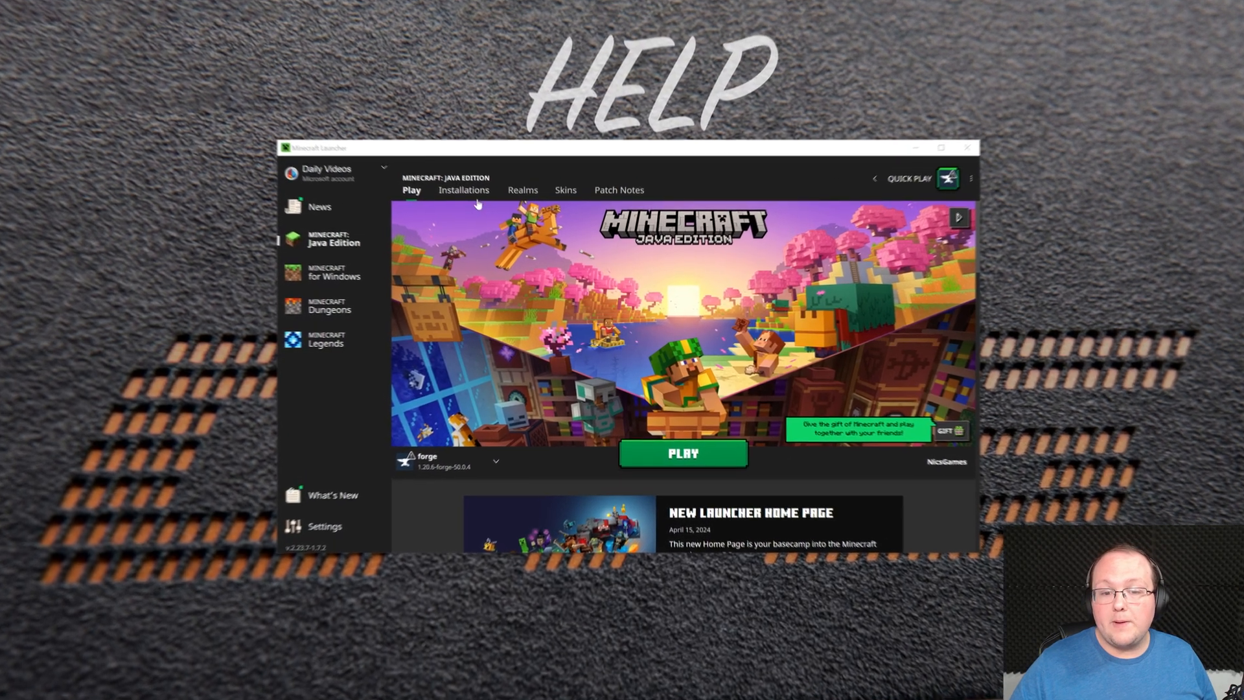
Play the Forge installation from the Minecraft Launcher.
click(463, 190)
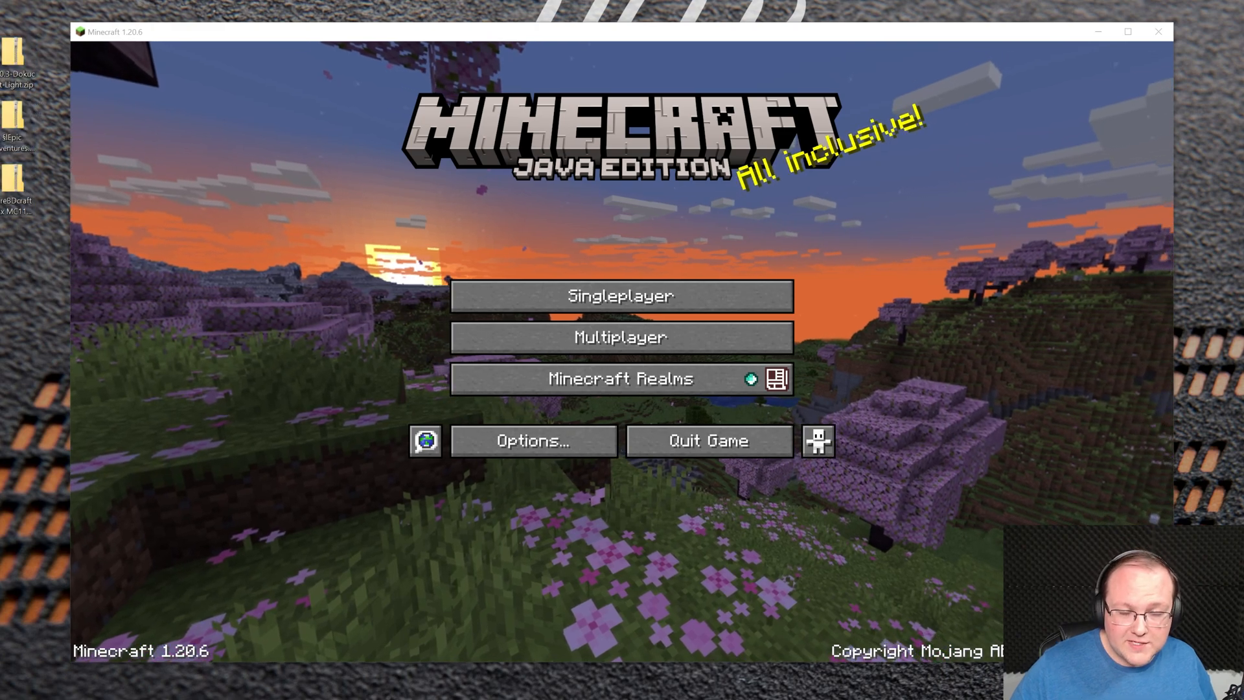
Go through Options to the Resource Packs screen and open the pack folder.
click(533, 440)
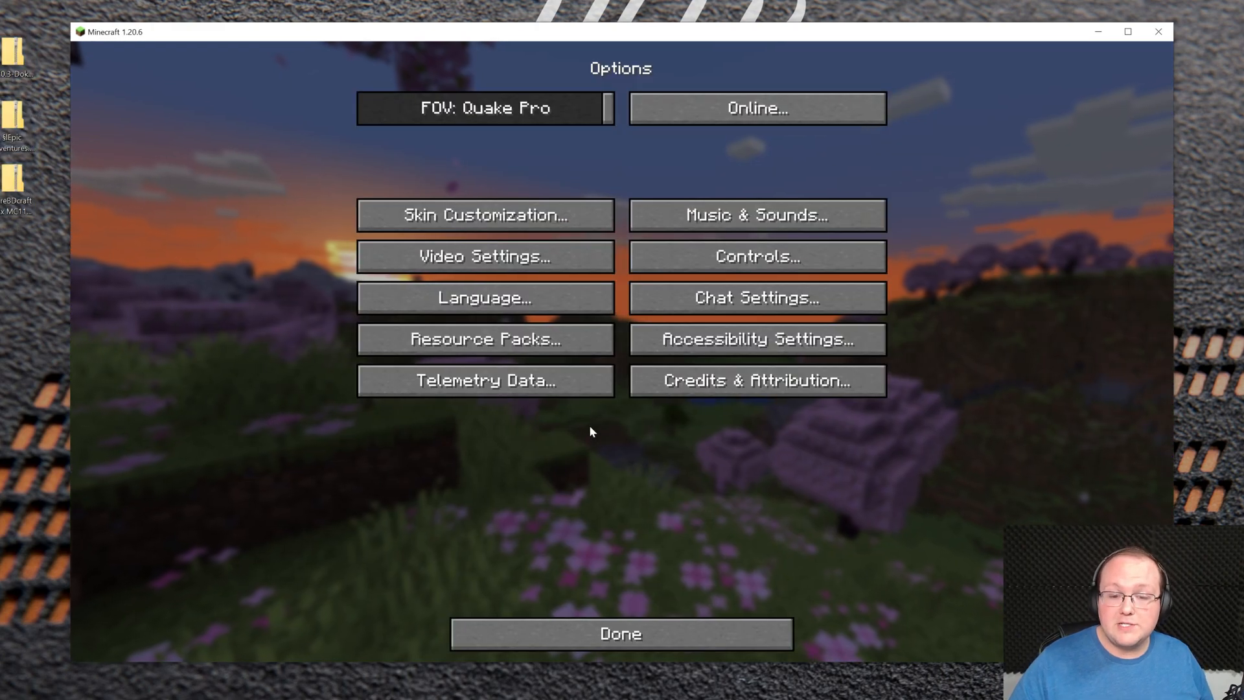
click(484, 339)
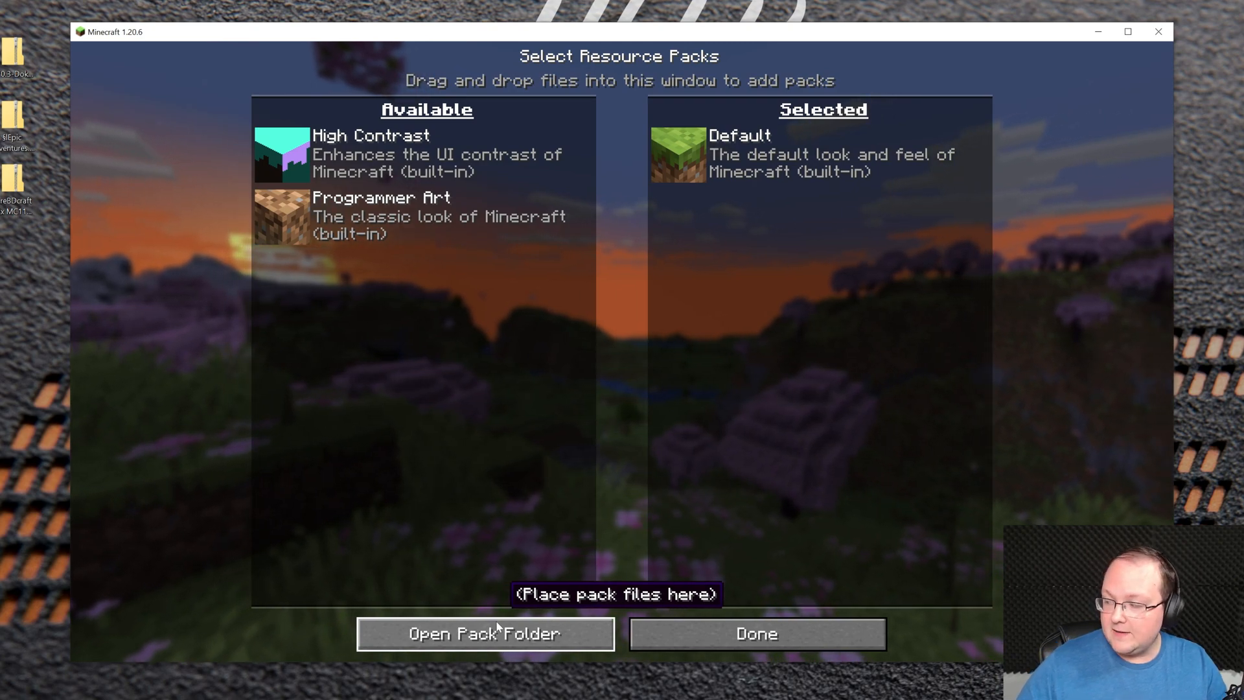
click(755, 633)
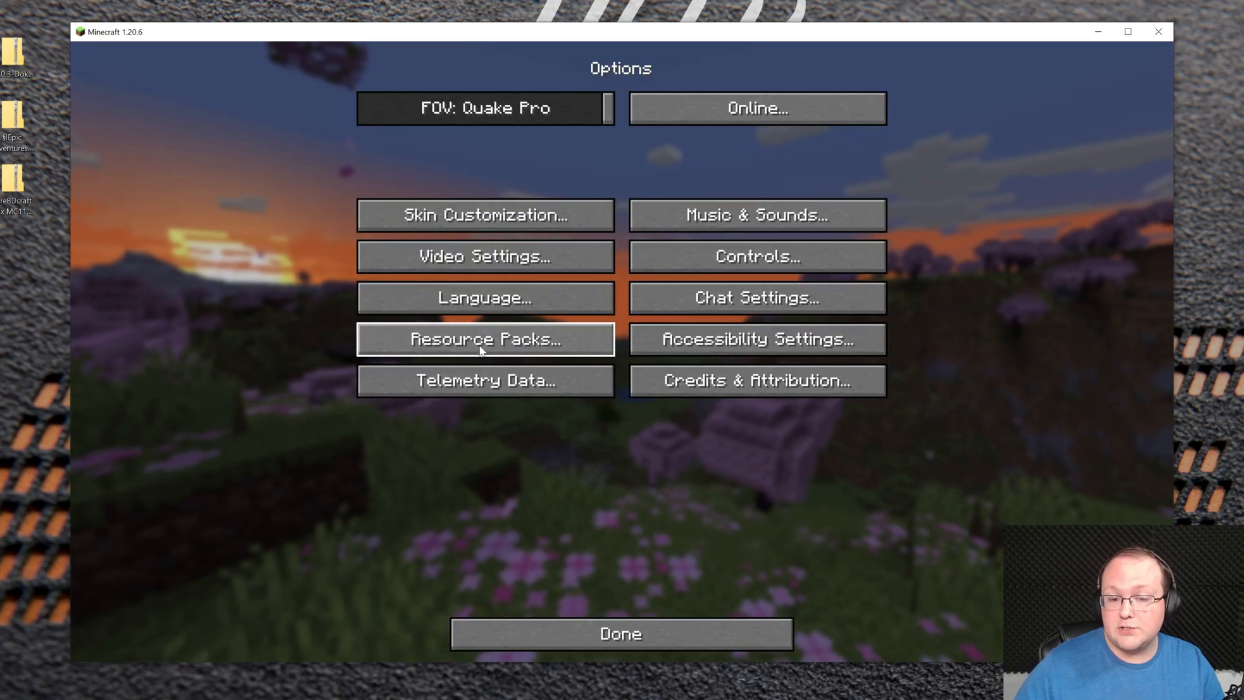
click(484, 339)
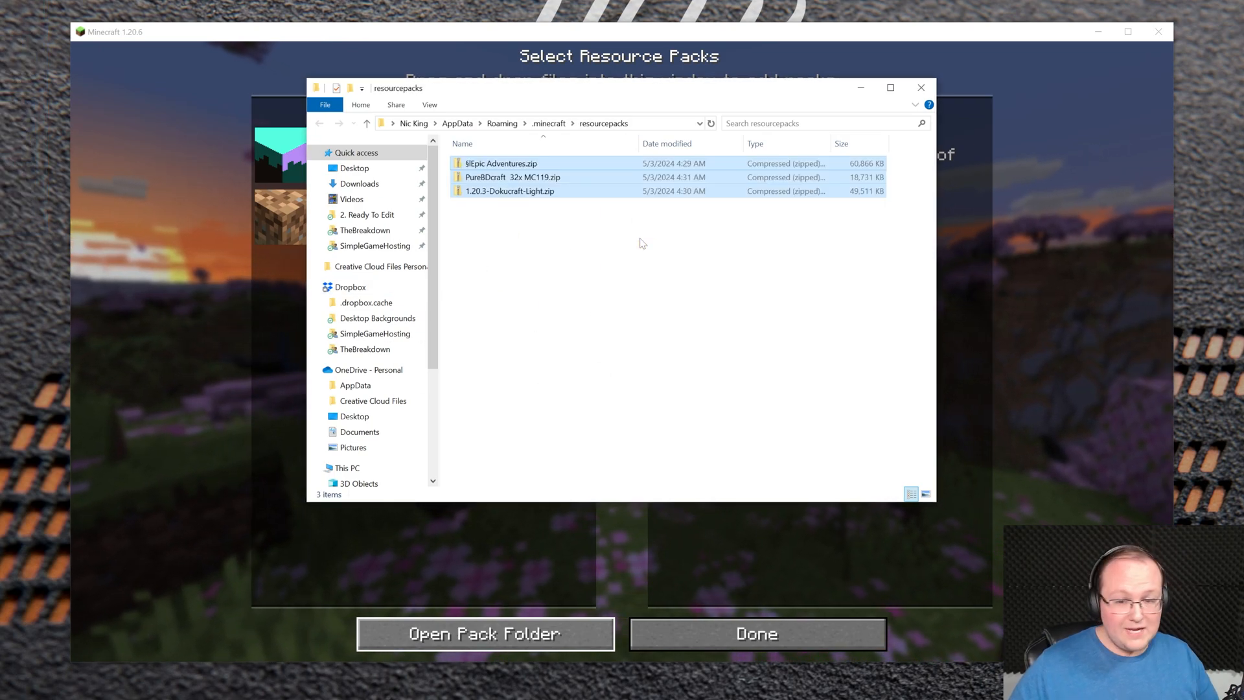
Close the resourcepacks folder window to return to Minecraft's pack list.
key(ctrl+a)
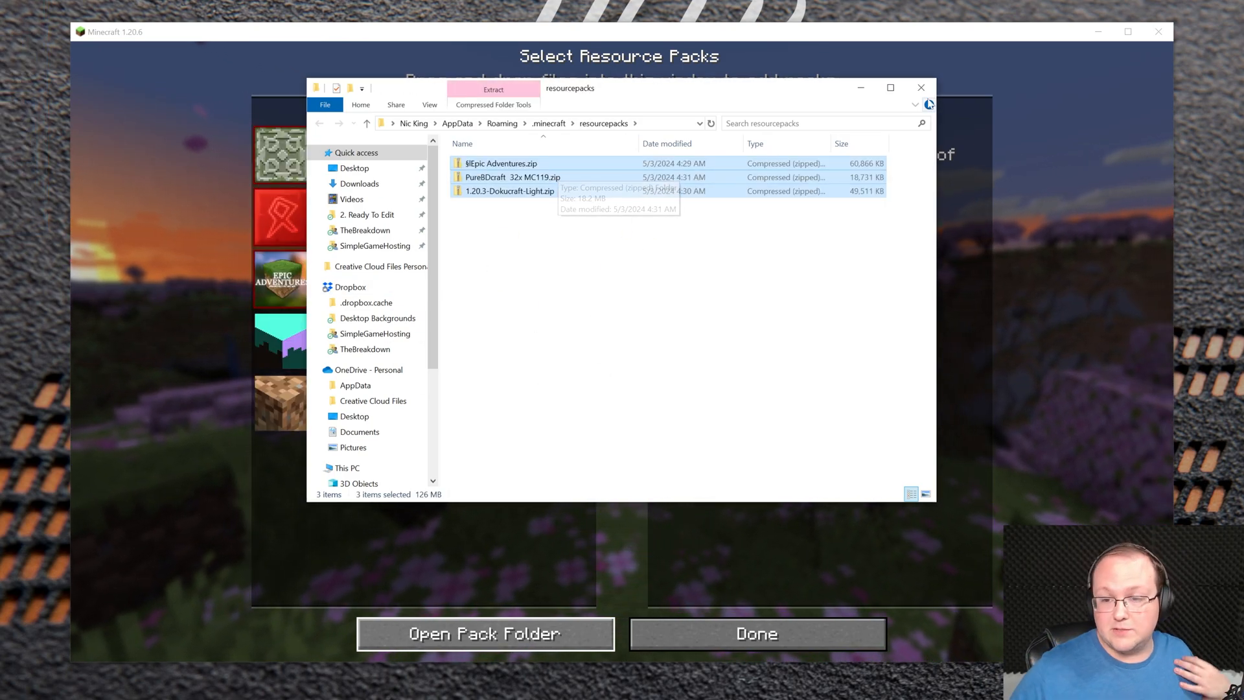
click(919, 88)
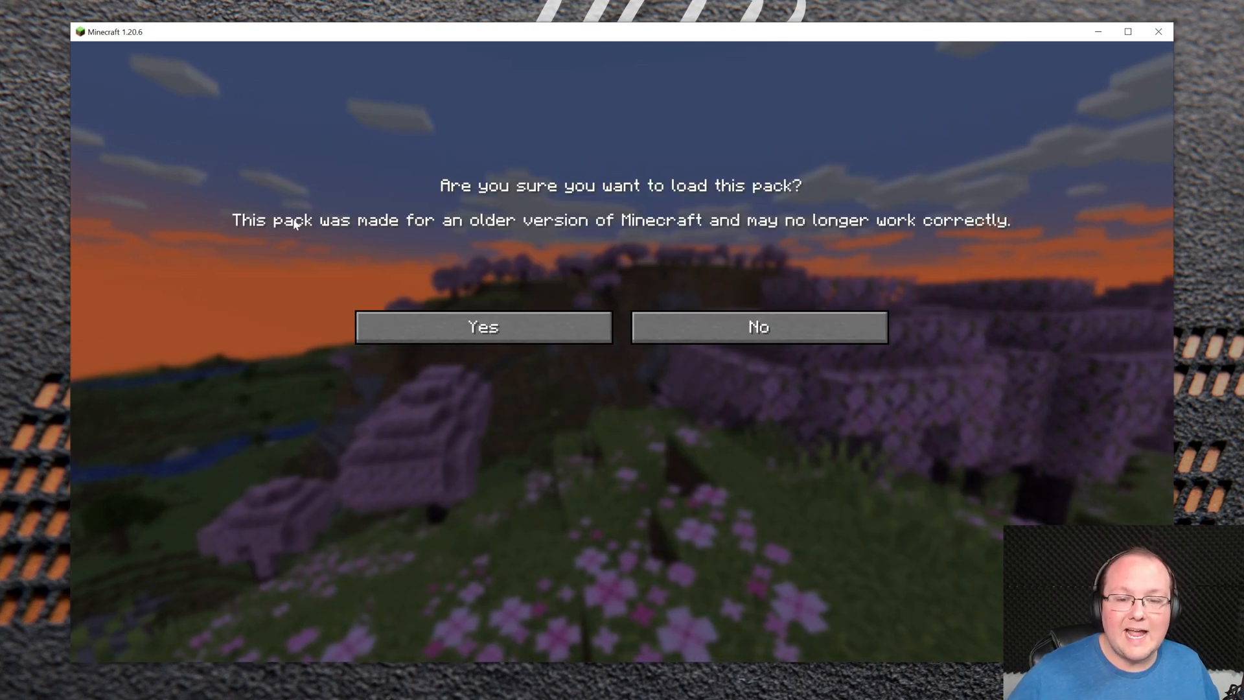
Accept the older-version warning and apply PureBDcraft 32x MC119.
click(482, 326)
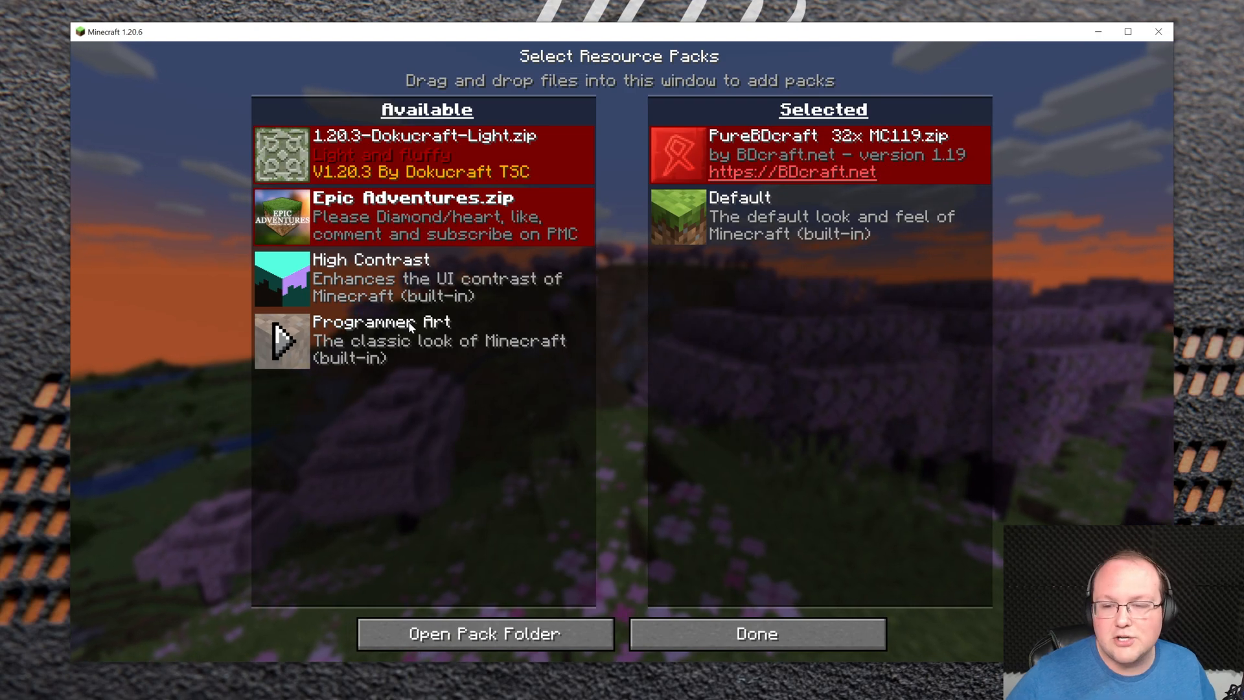
click(755, 633)
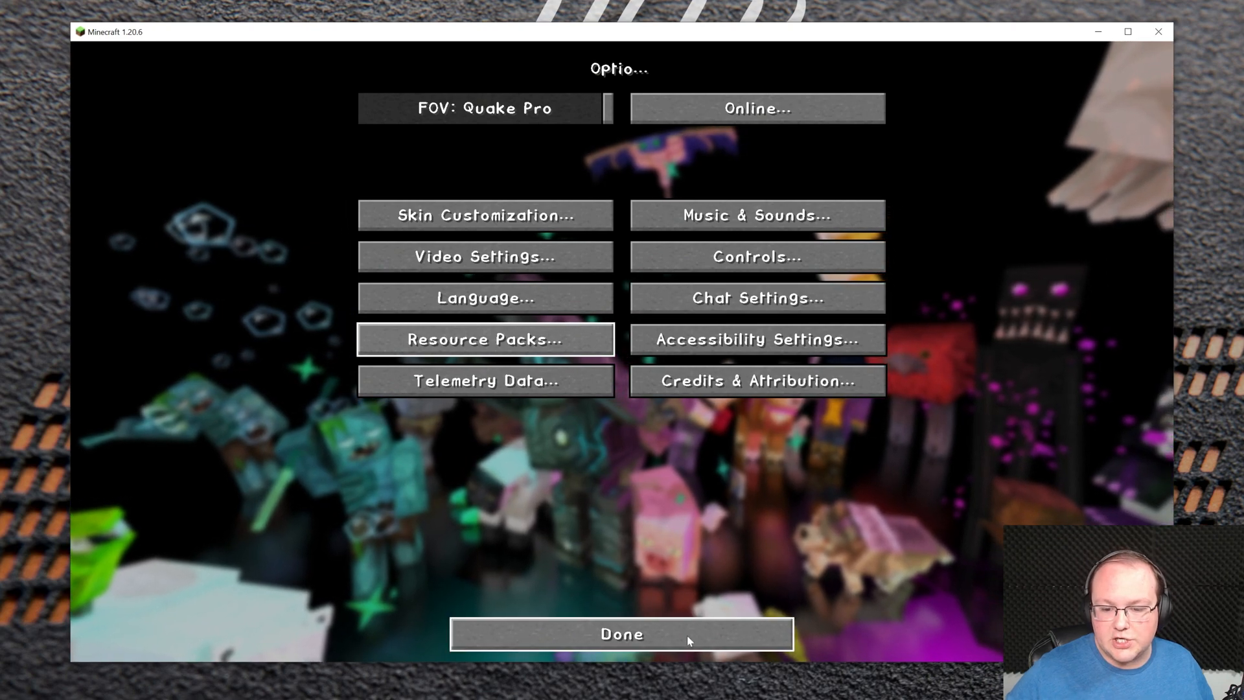
Open Multiplayer, proceed past the warning, and join the SimpleGameHosting.com server.
click(754, 108)
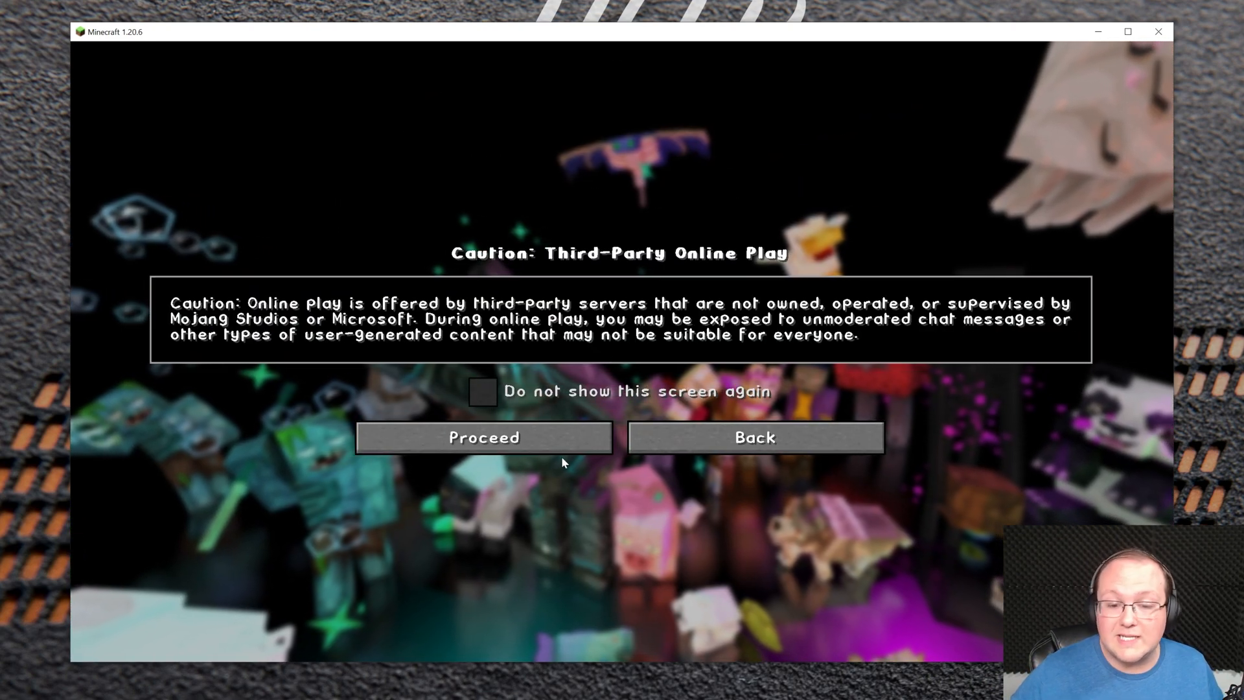
click(484, 437)
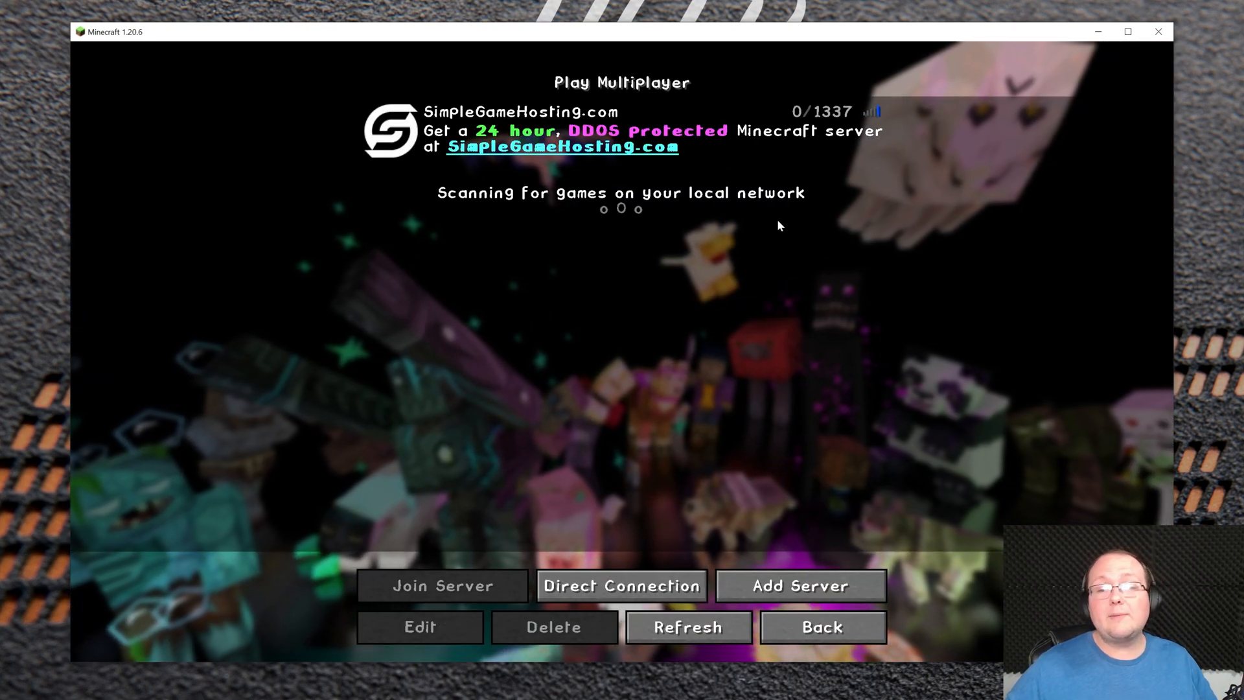
click(442, 586)
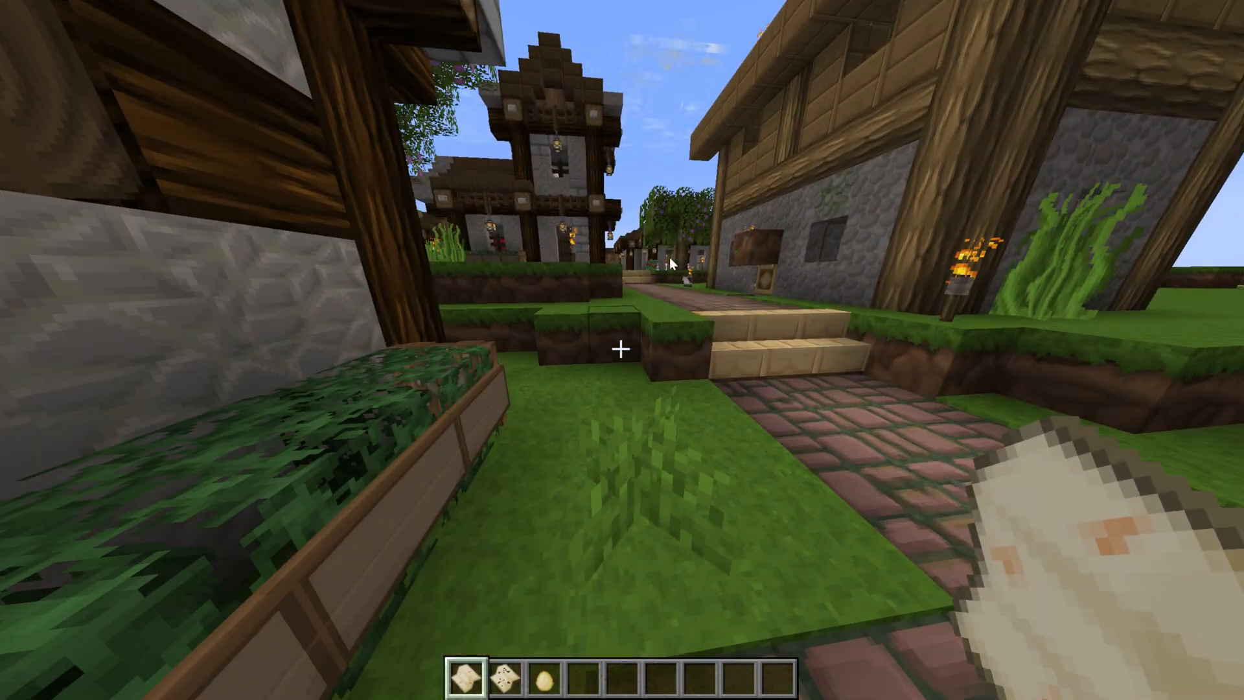
Search the creative inventory for an armadillo spawn egg, spawn one, then pause.
key(e)
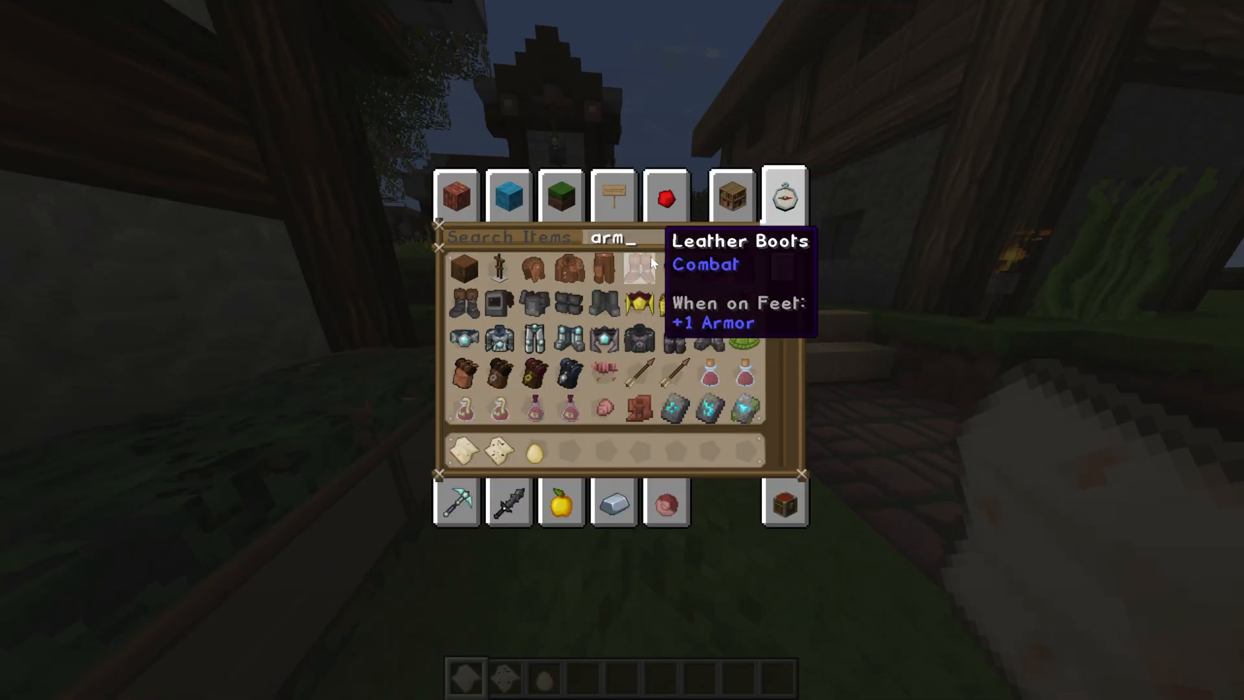
text(a)
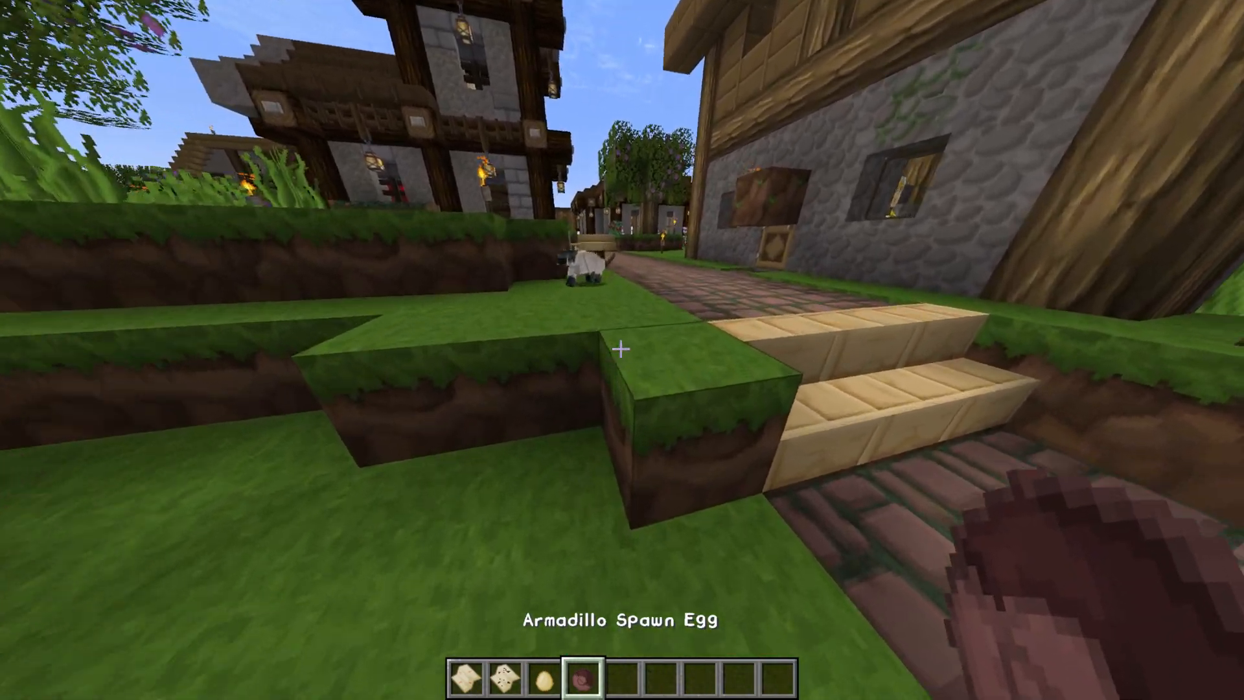
mouse_move(622, 350)
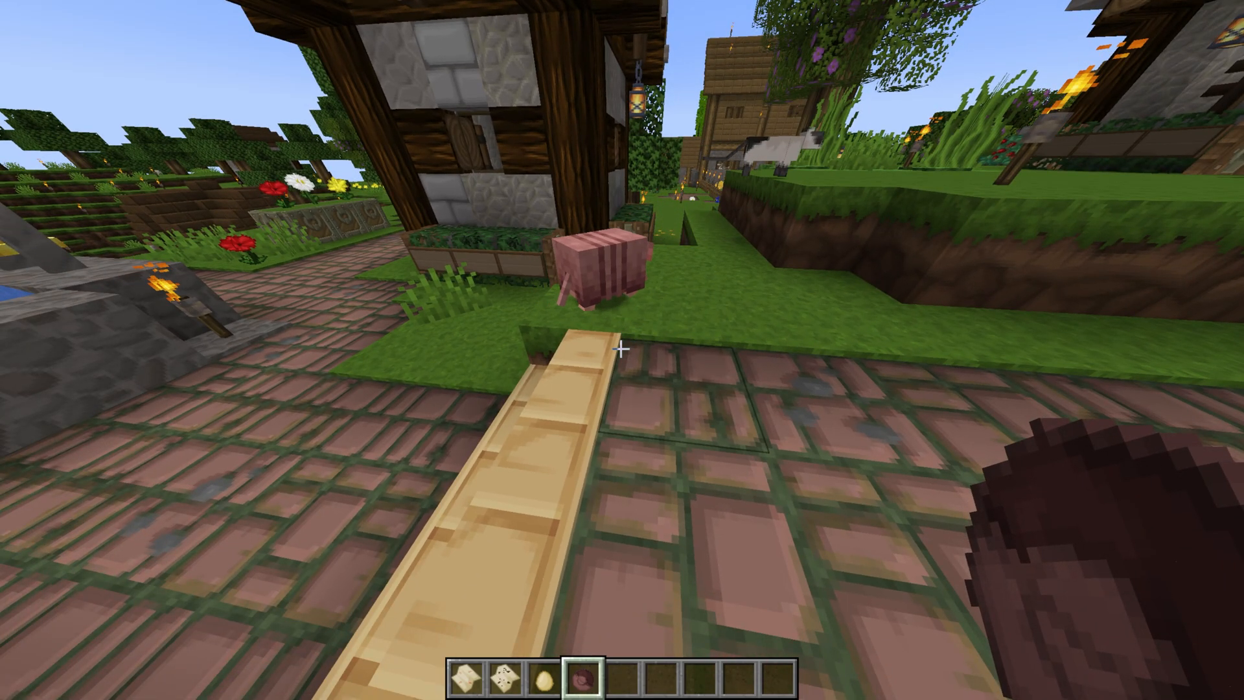
key(Escape)
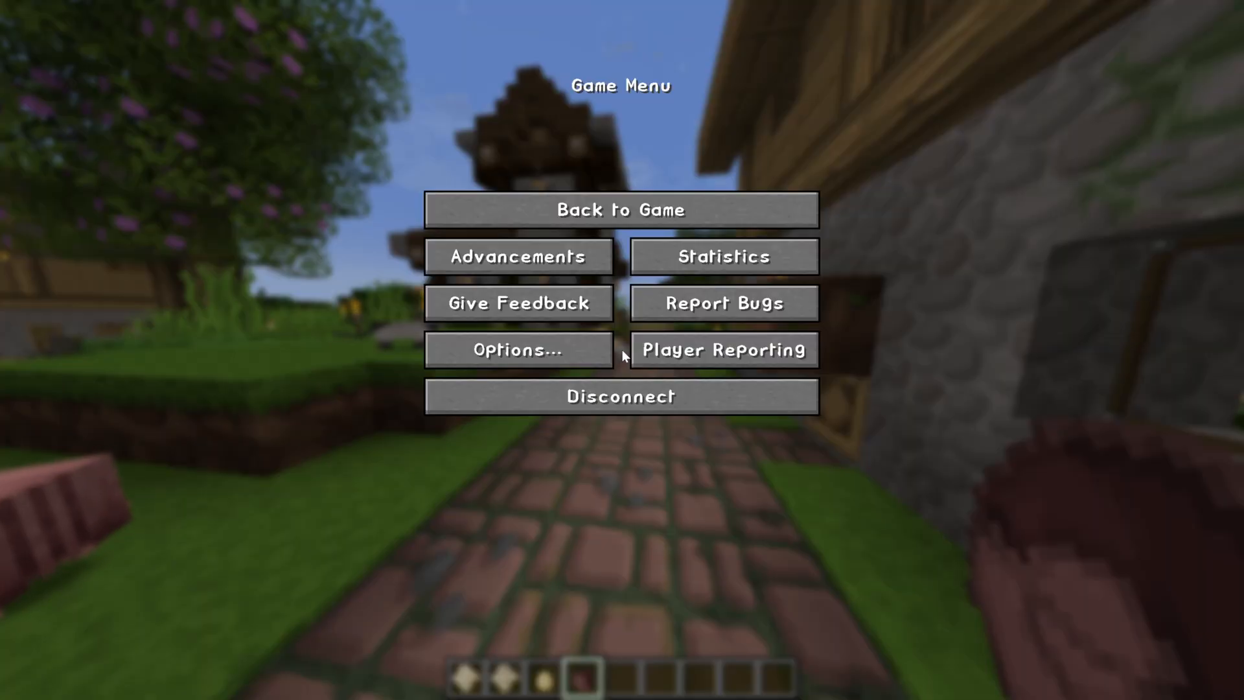
Replace PureBDcraft with Epic Adventures as the active pack, then reopen the game menu.
click(519, 349)
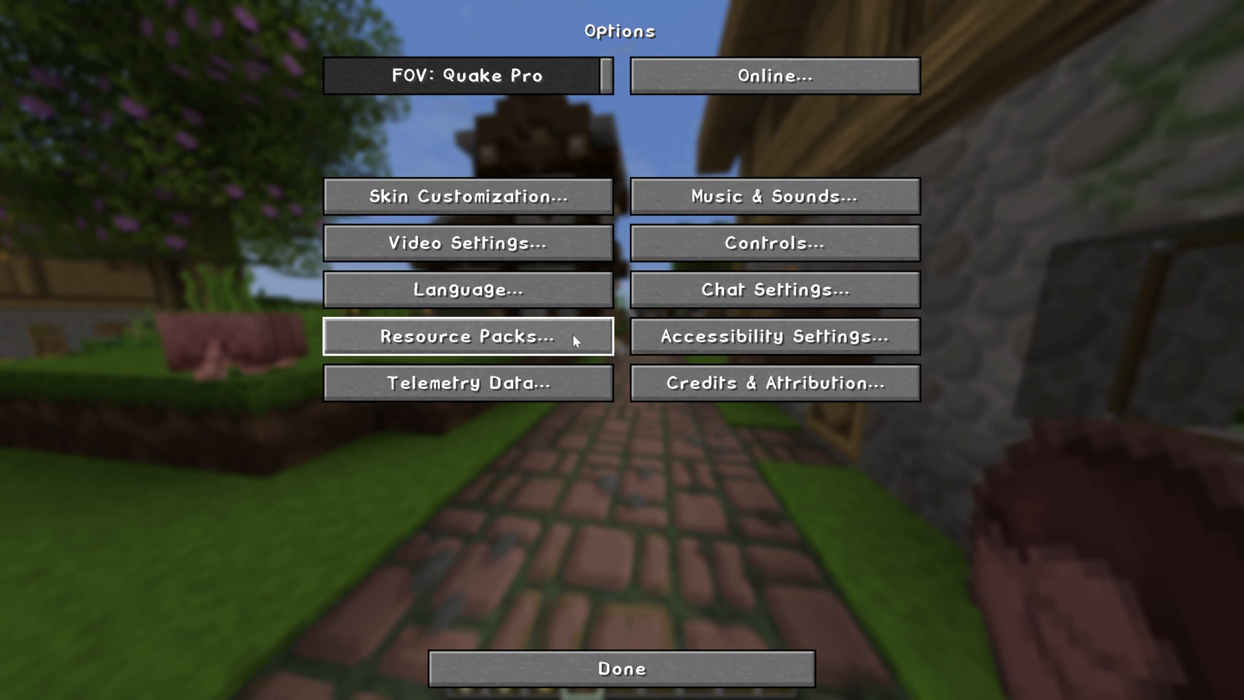
click(466, 335)
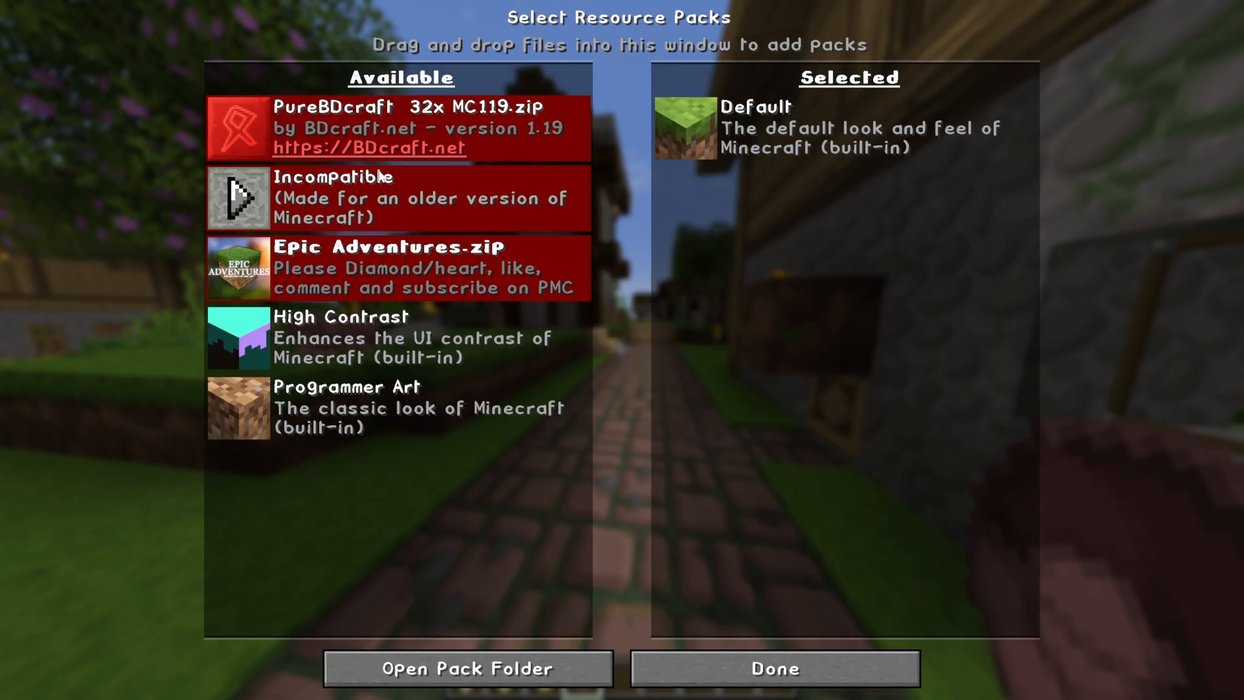
mouse_move(254, 200)
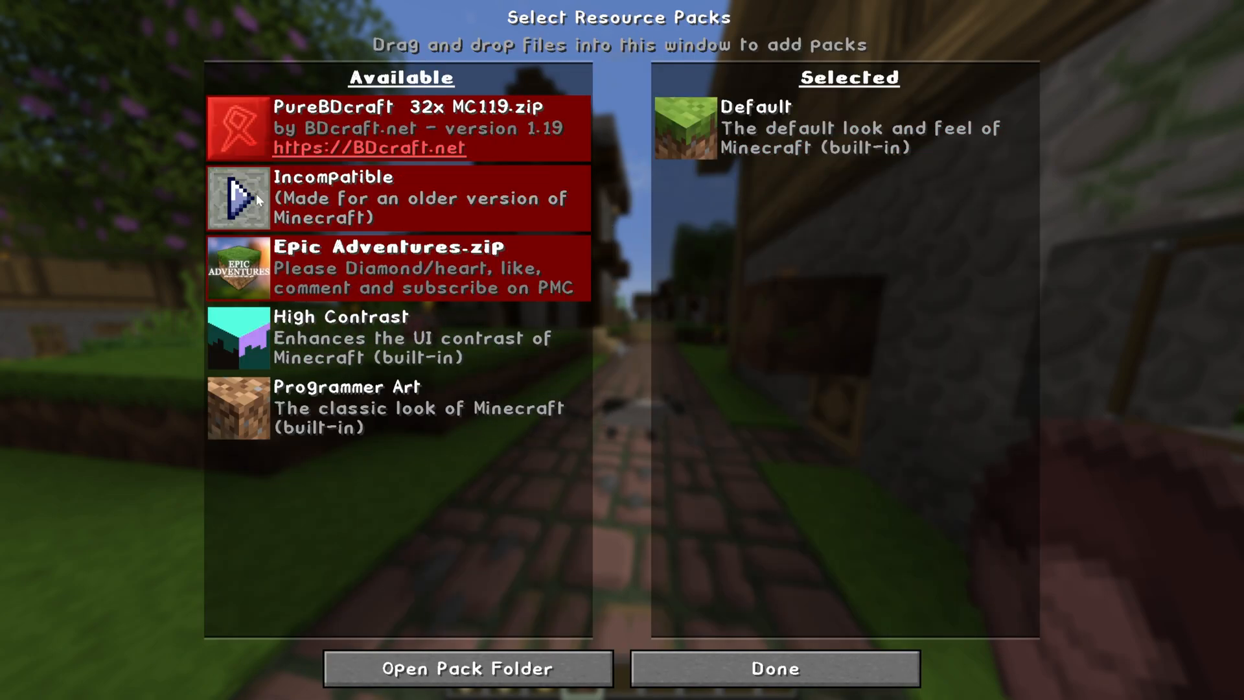
click(403, 266)
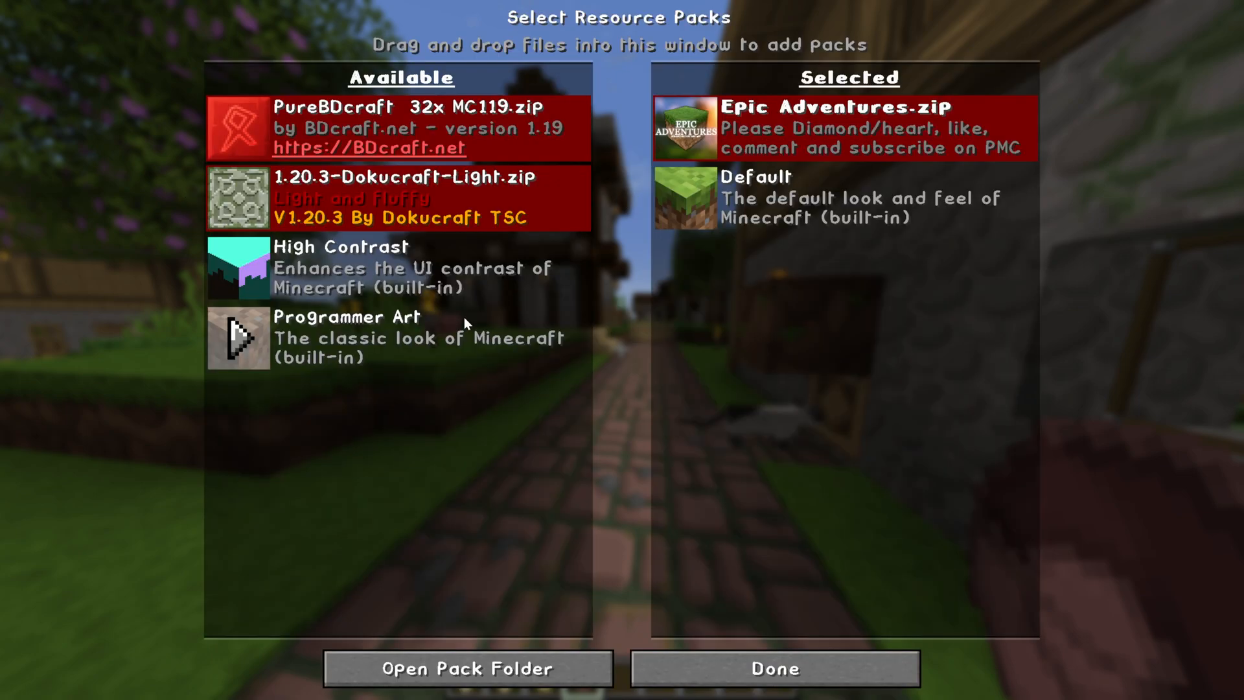
click(772, 667)
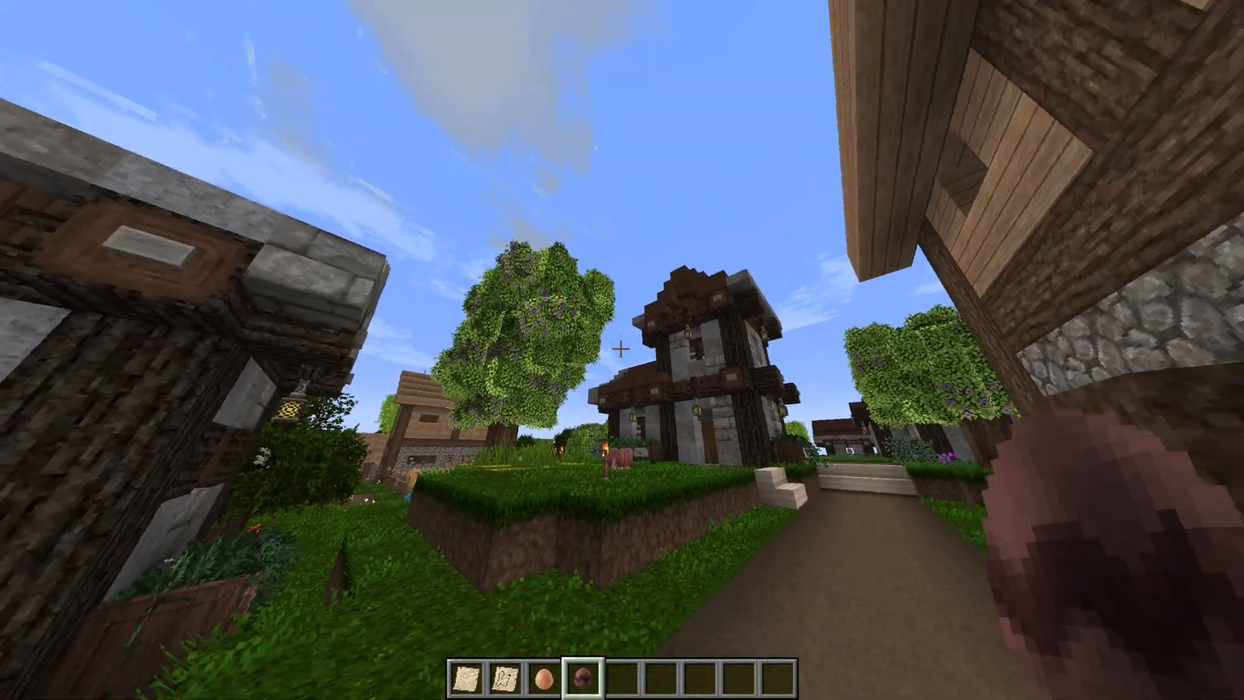
mouse_move(622, 350)
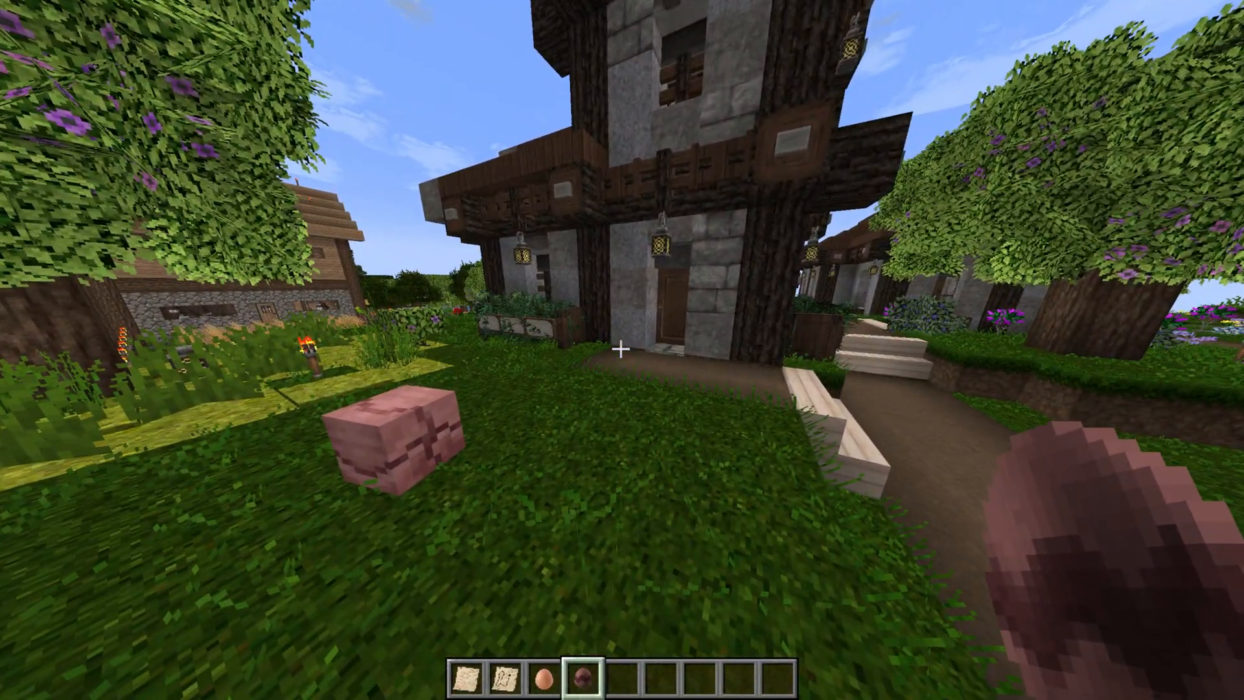
key(Escape)
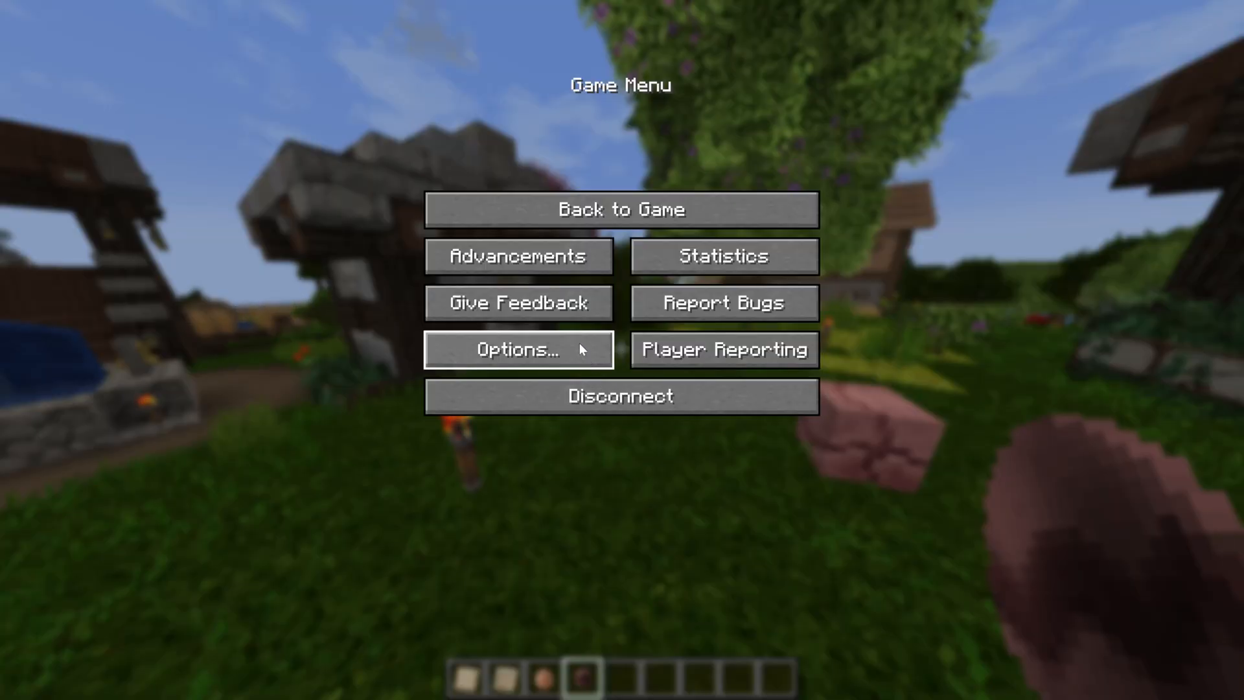
Add Dokucraft Light above Epic Adventures, accepting the older-version pack warning.
click(518, 349)
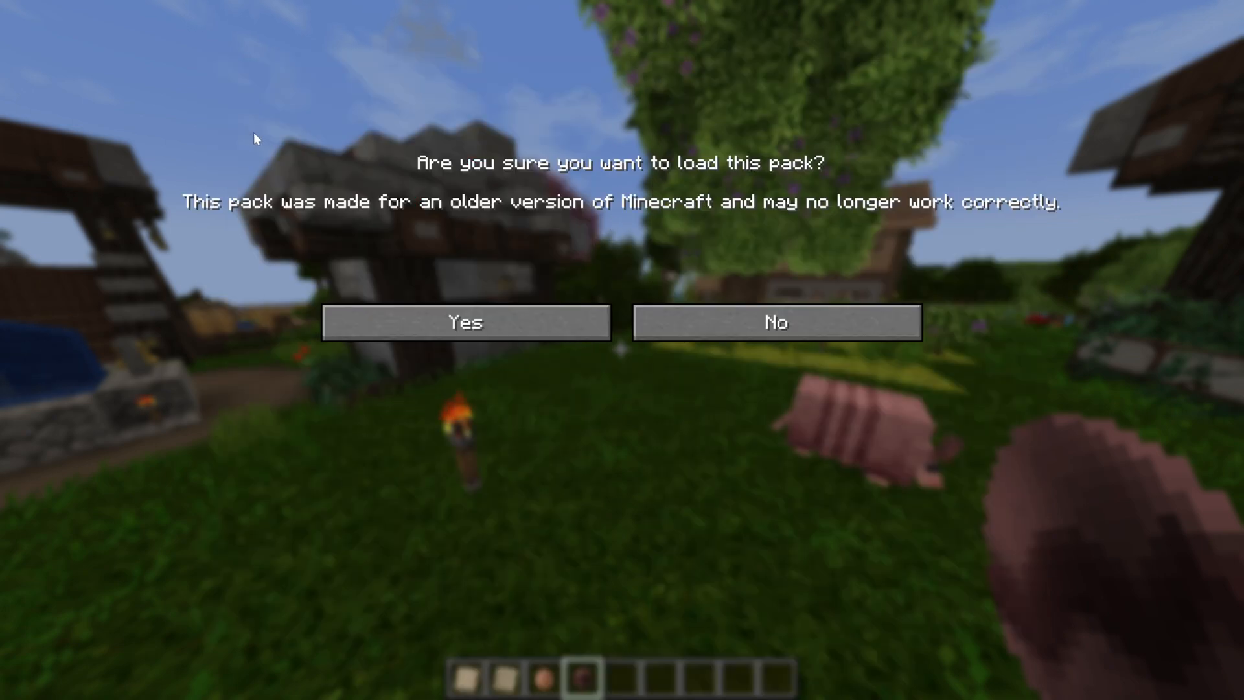
click(465, 322)
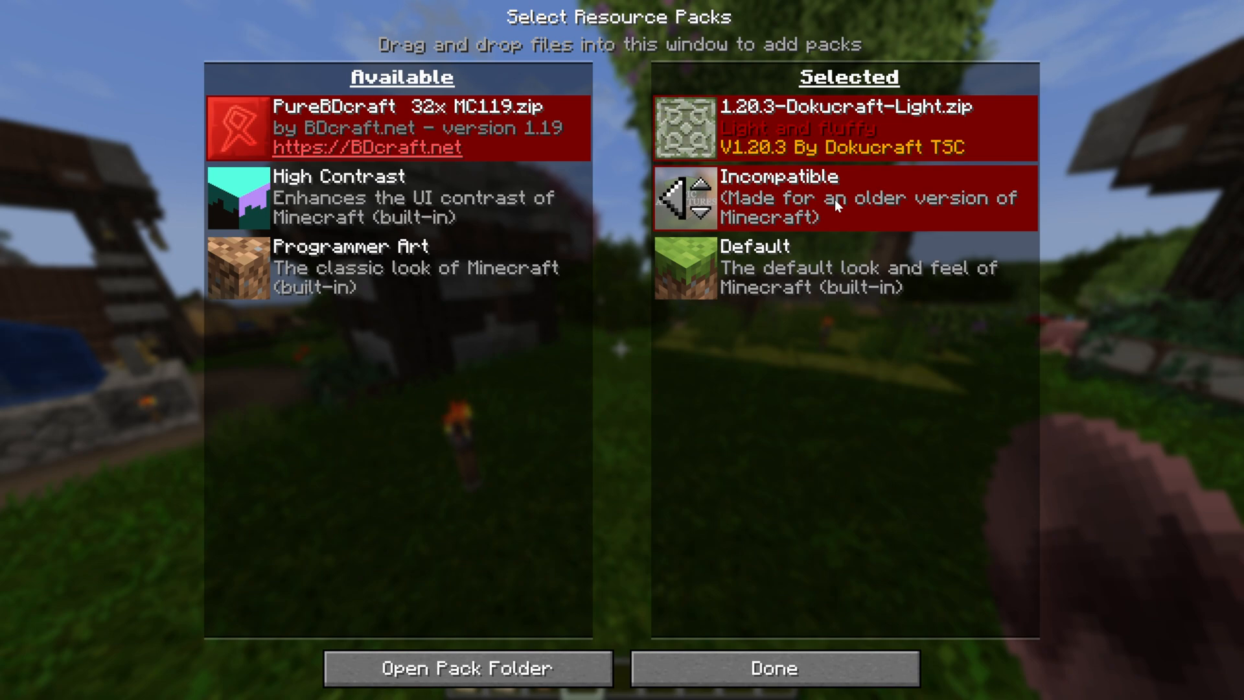
mouse_move(833, 205)
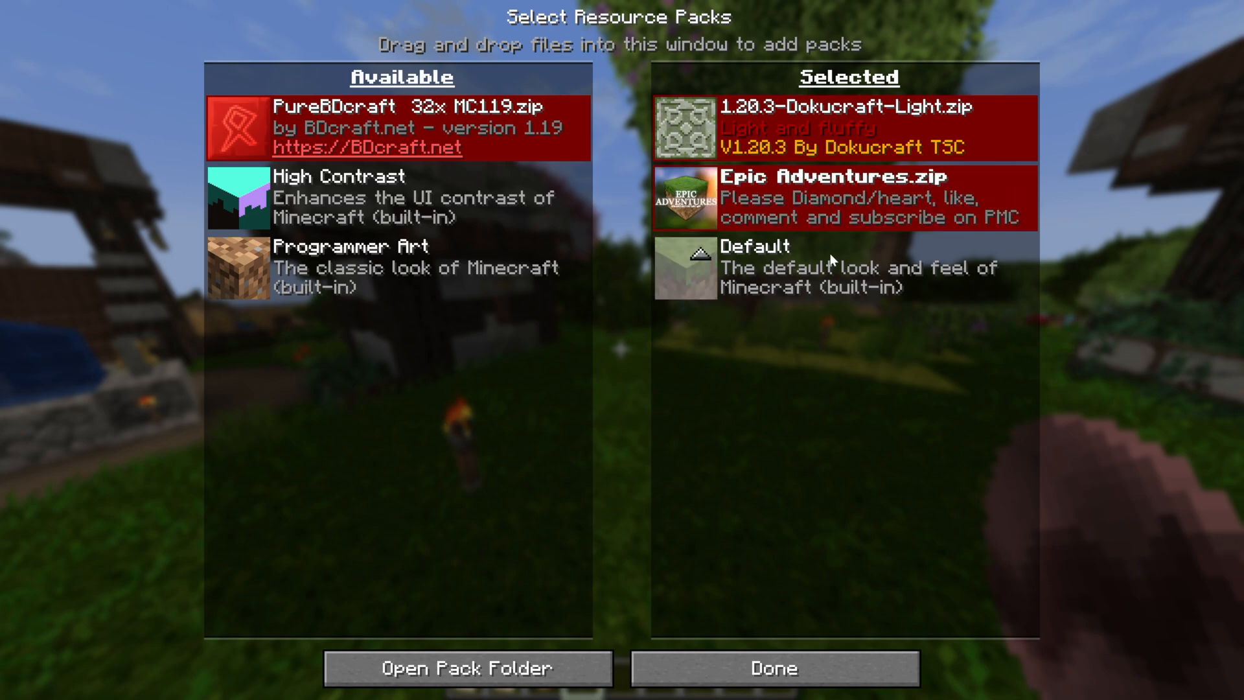
Deactivate the stacked packs so only Default remains, reload, and return to the village.
click(841, 197)
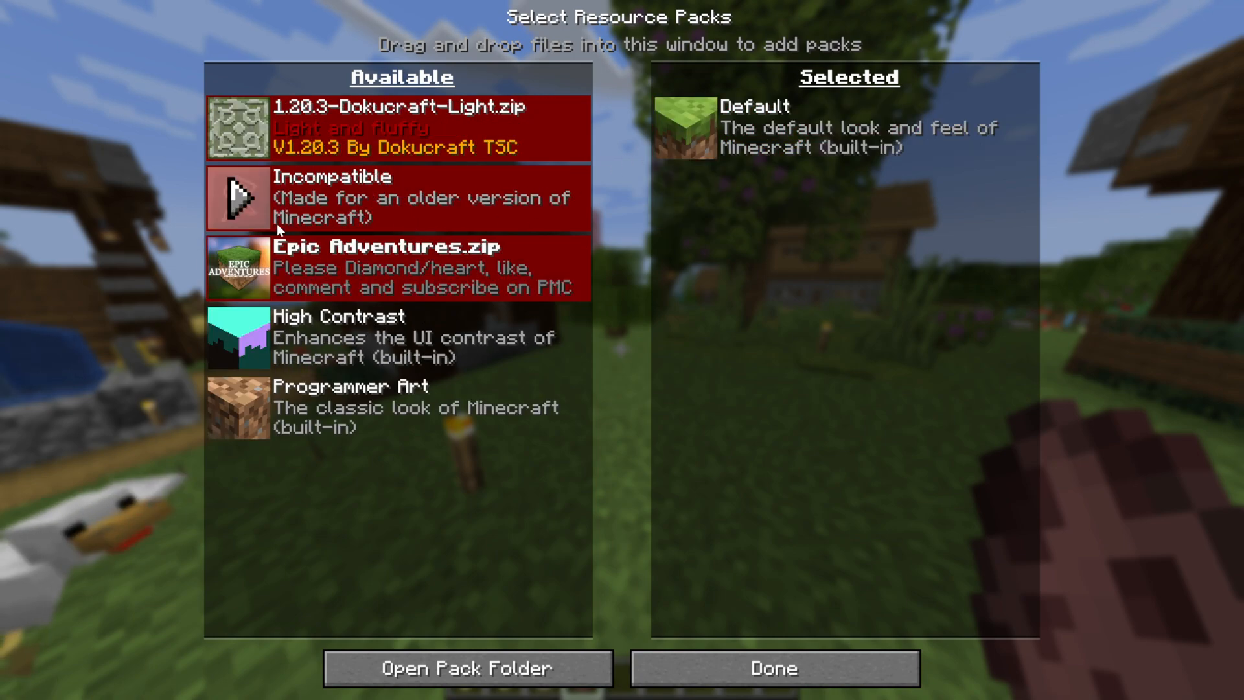
click(772, 667)
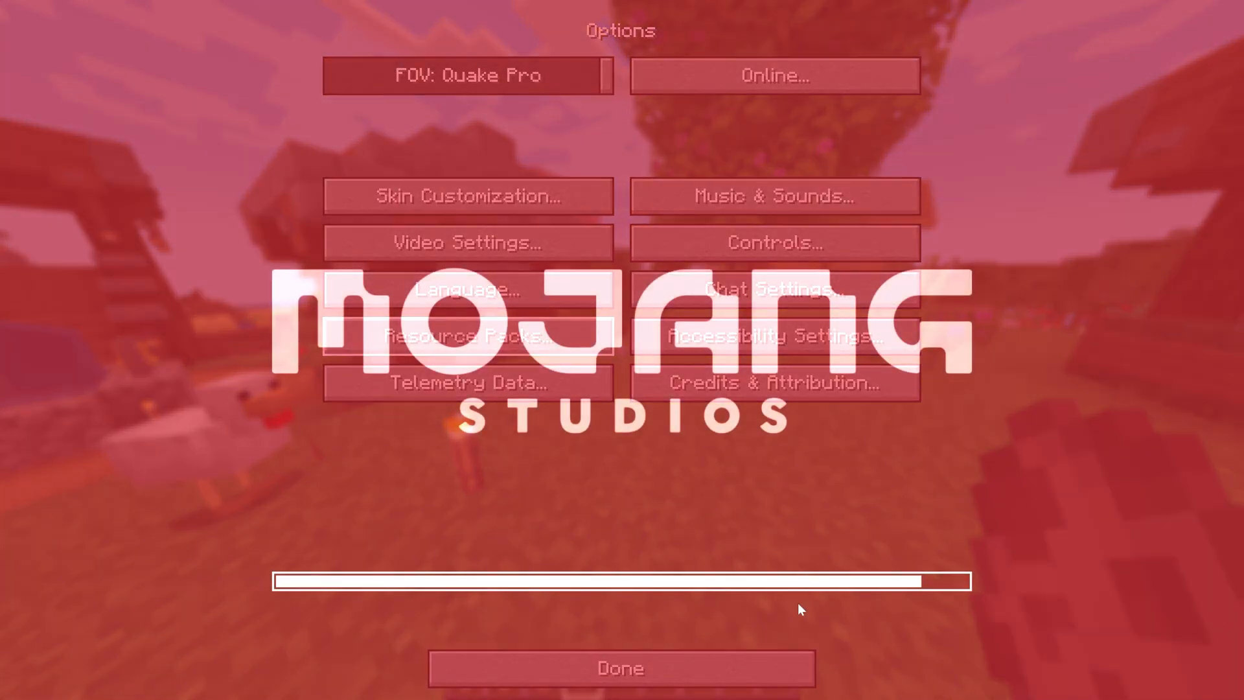
click(620, 668)
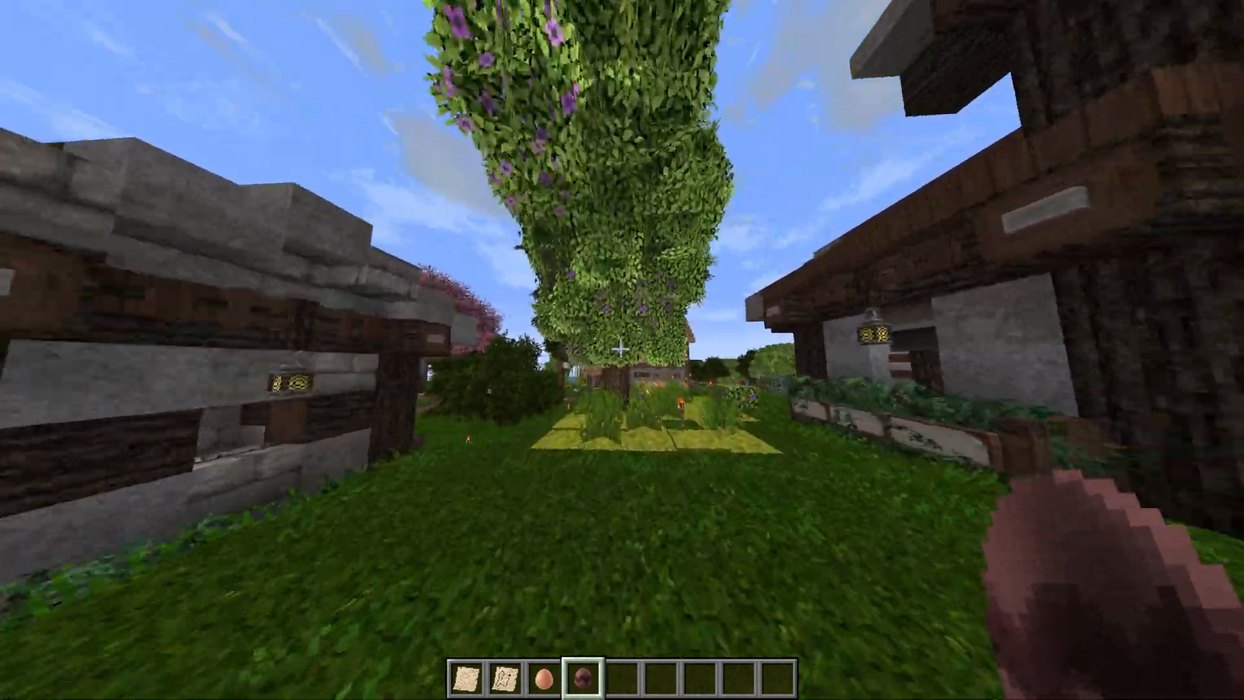